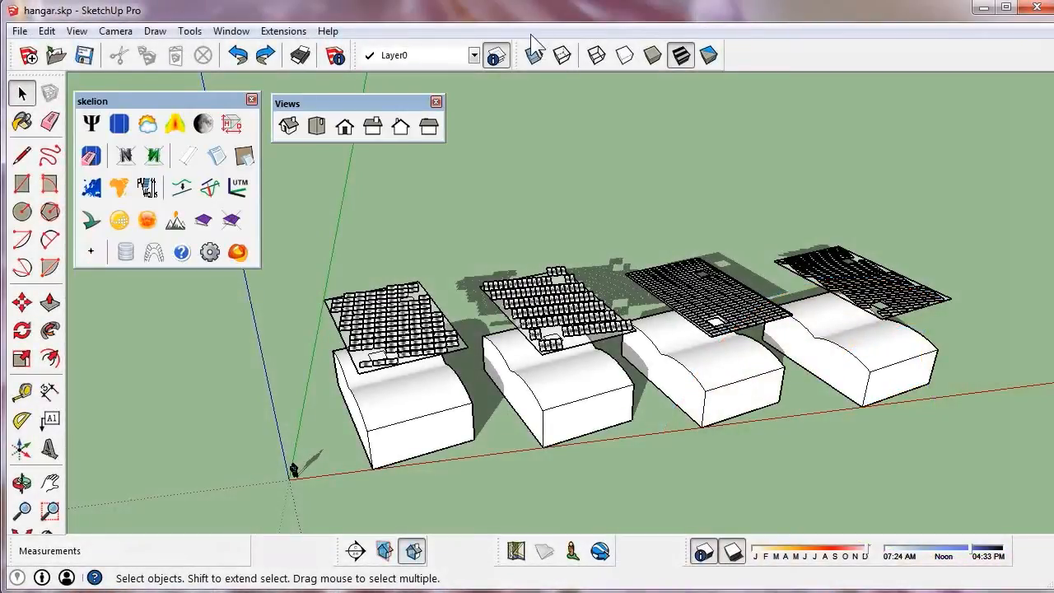
{"action": "mouse_move", "coordinate": [344, 366]}
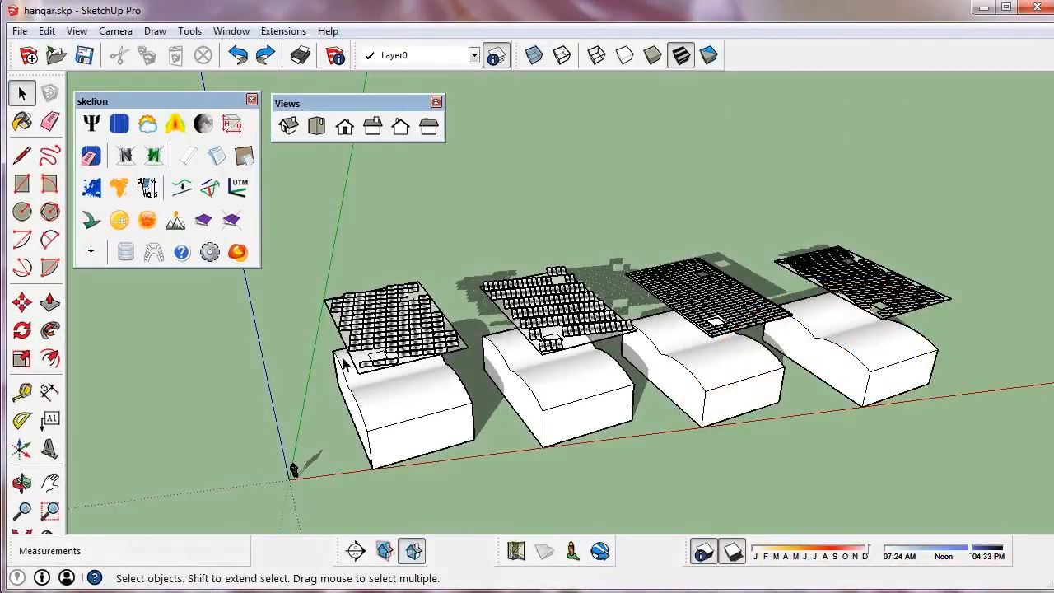
Select the first panel array and lower its material opacity.
{"action": "left_click", "coordinate": [387, 329]}
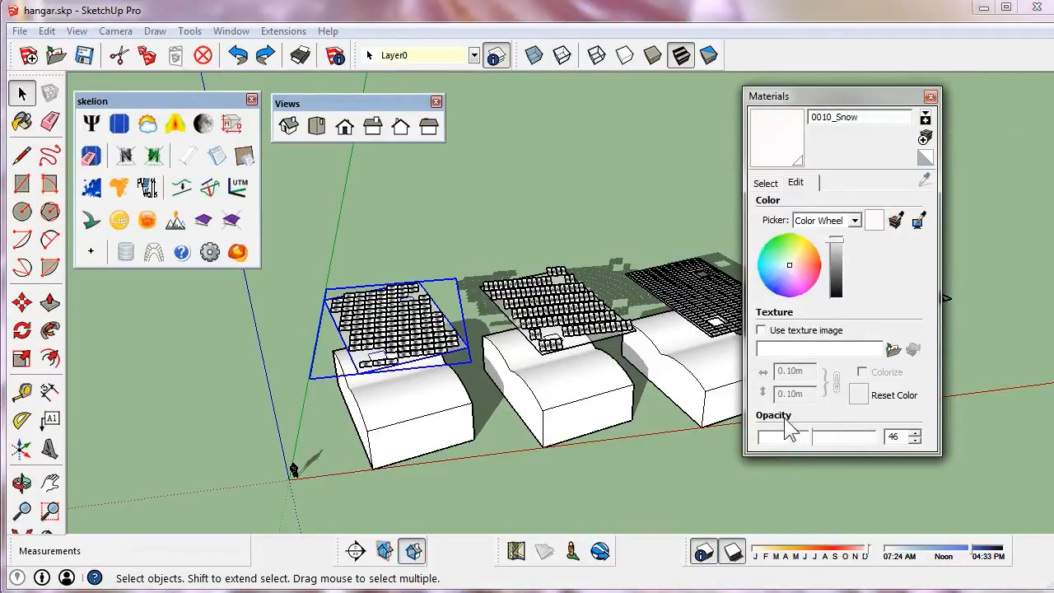
{"action": "left_click_drag", "start_coordinate": [794, 435], "coordinate": [780, 437]}
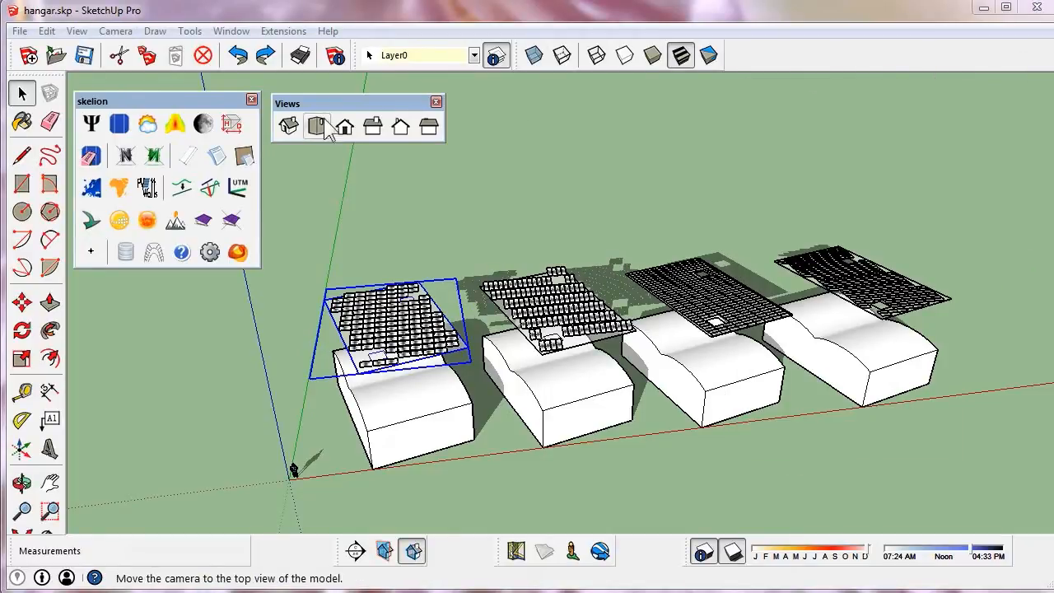
View the hangar model from the top with Camera set to Parallel Projection.
{"action": "left_click", "coordinate": [316, 125]}
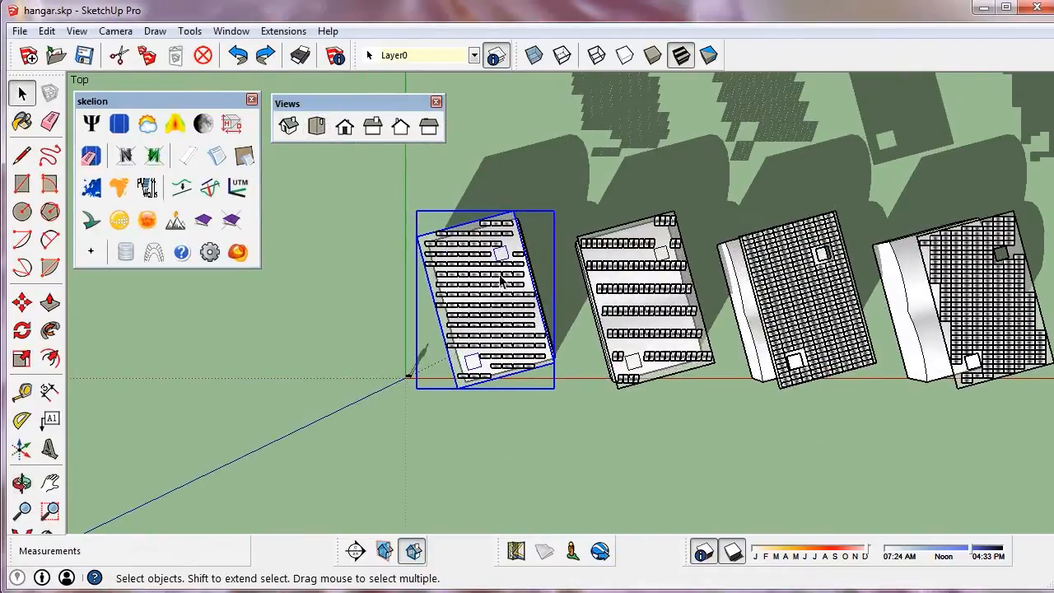
{"action": "left_click", "coordinate": [115, 29]}
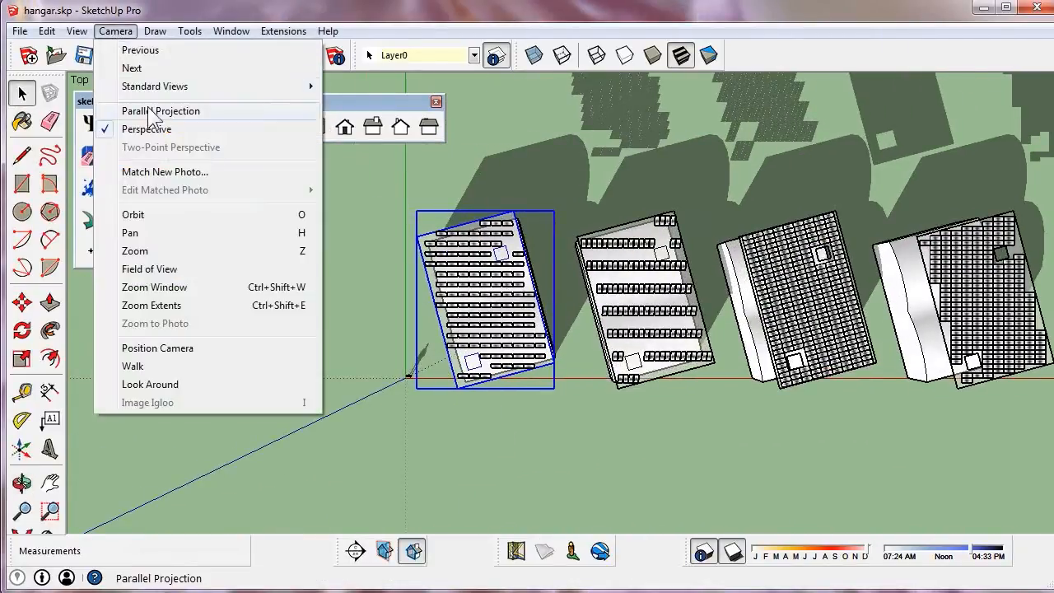
{"action": "left_click", "coordinate": [162, 110]}
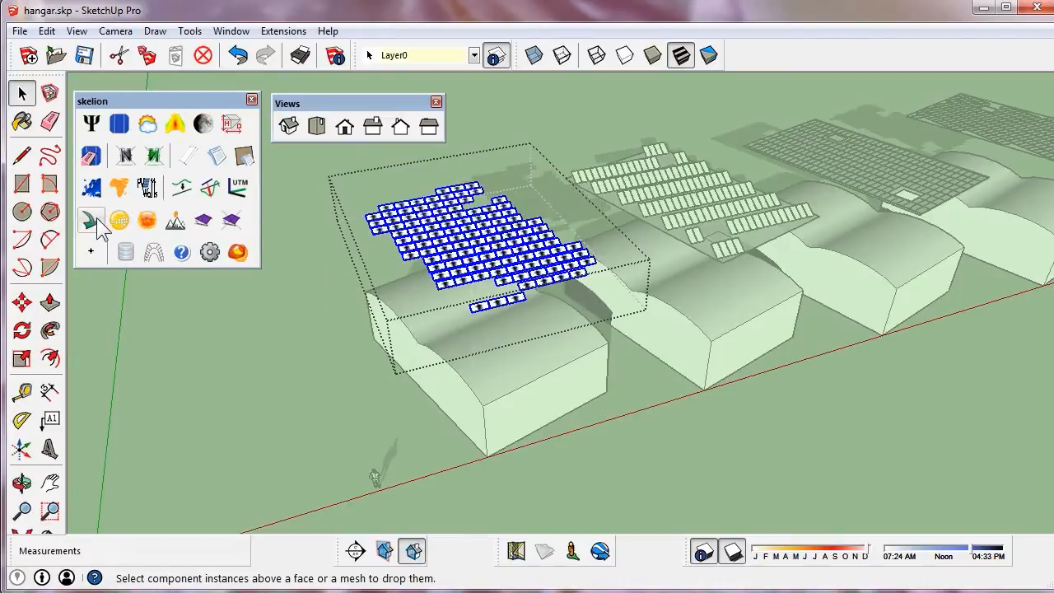
Drop the selected panels onto the first hangar's mesh using 'Drop without rotation'.
{"action": "left_click", "coordinate": [93, 221]}
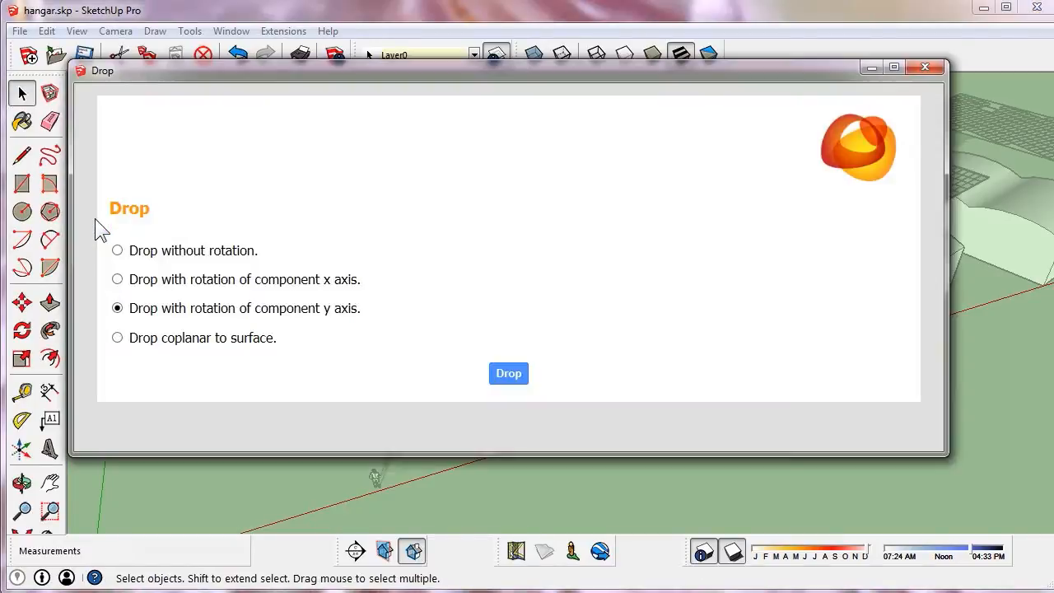
{"action": "mouse_move", "coordinate": [216, 257]}
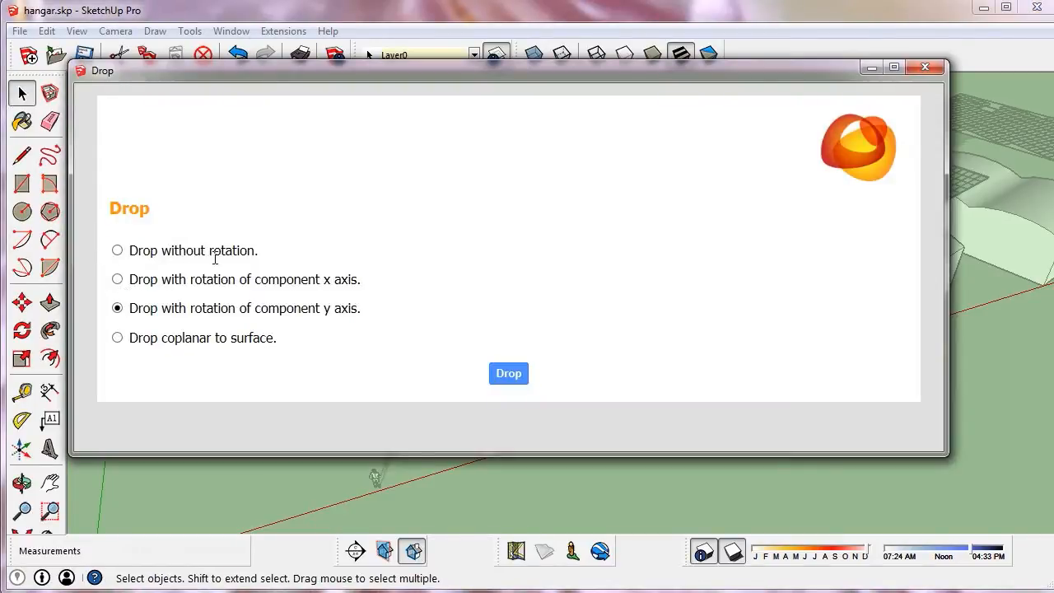
{"action": "mouse_move", "coordinate": [117, 251]}
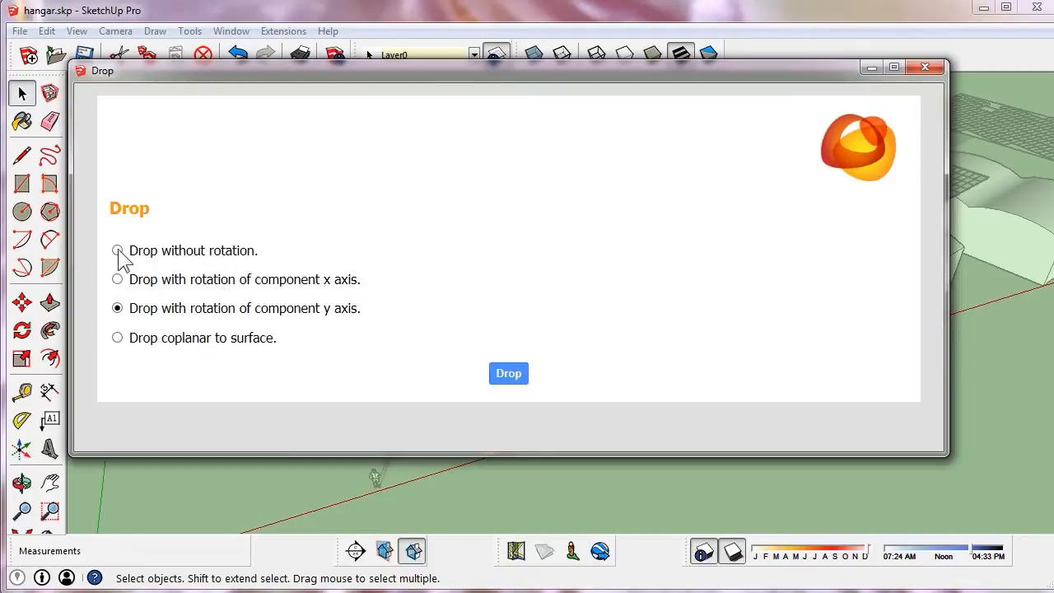
{"action": "left_click", "coordinate": [508, 372]}
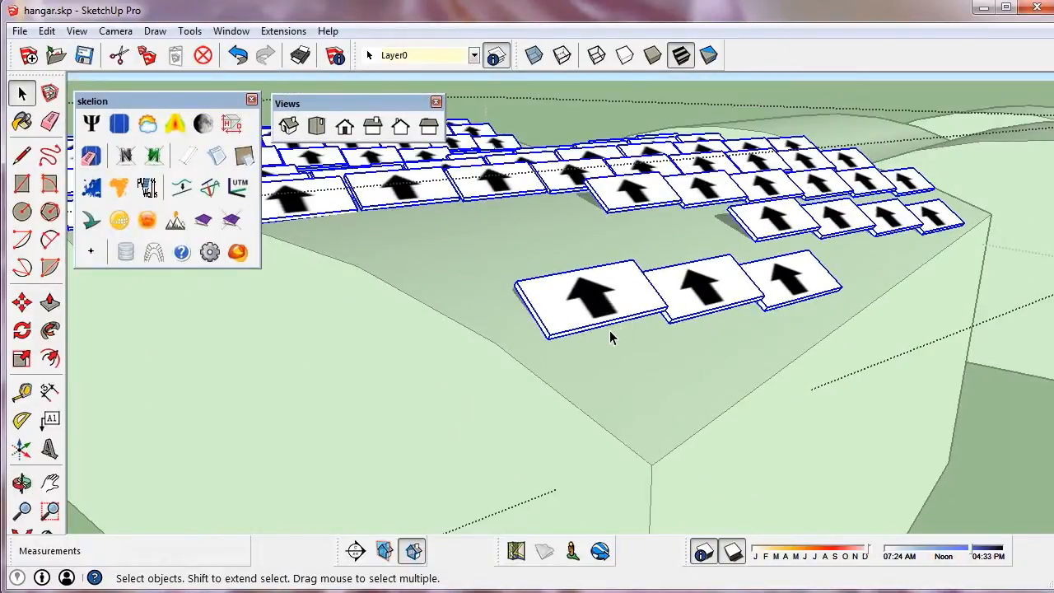
Undo and re-drop the panels with x-axis rotation, then with y-axis rotation to compare.
{"action": "left_click", "coordinate": [237, 56]}
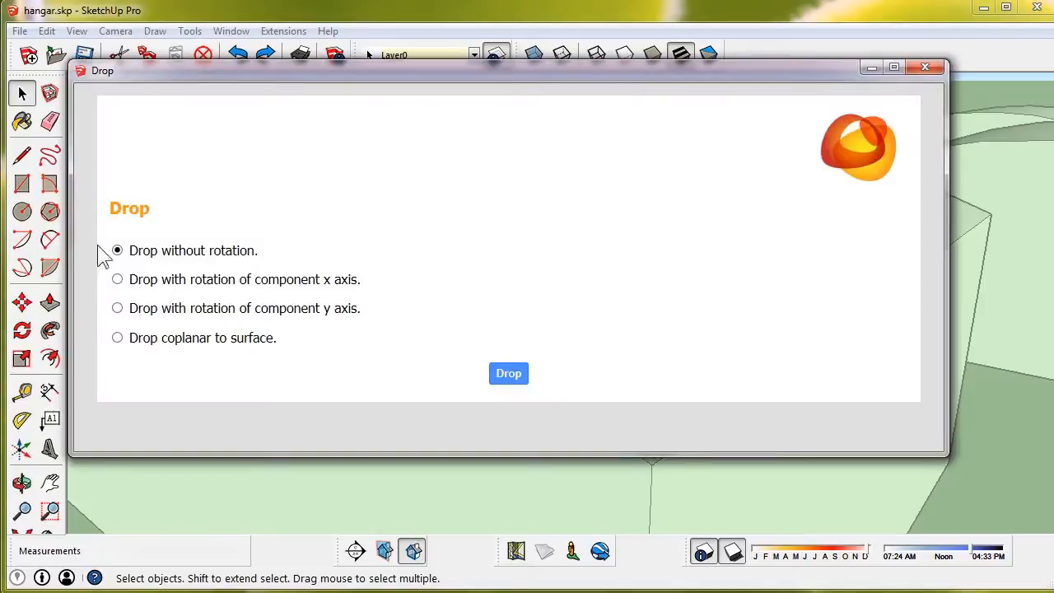
{"action": "left_click", "coordinate": [117, 280]}
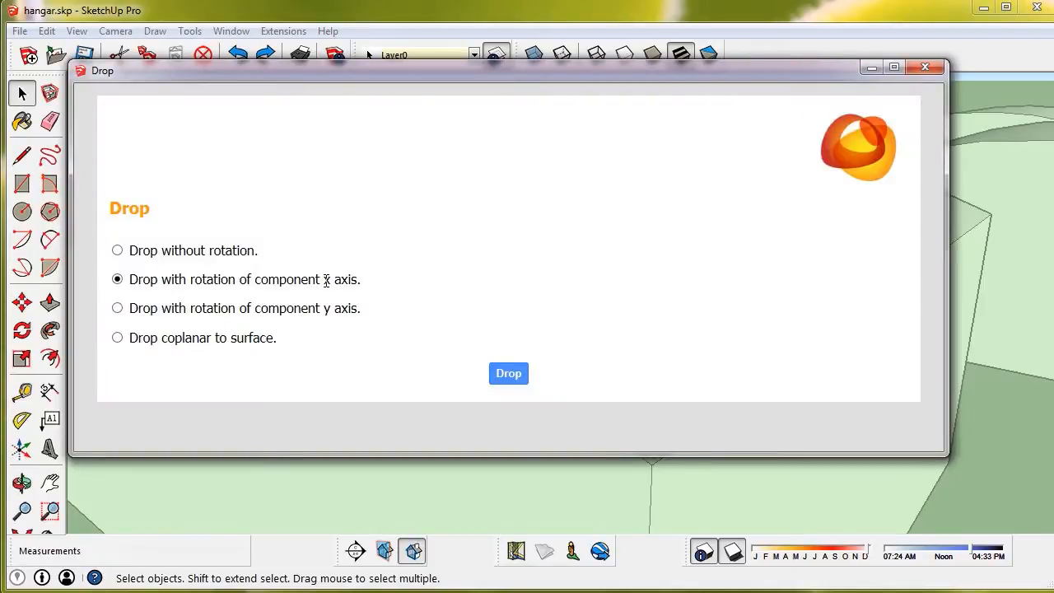
{"action": "left_click", "coordinate": [507, 373]}
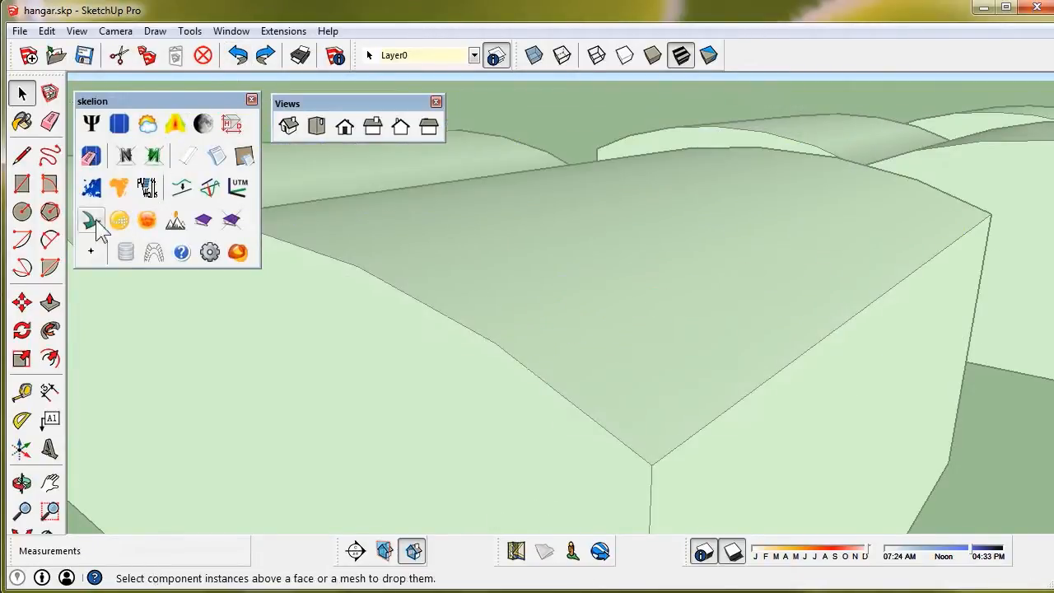
{"action": "left_click", "coordinate": [92, 220]}
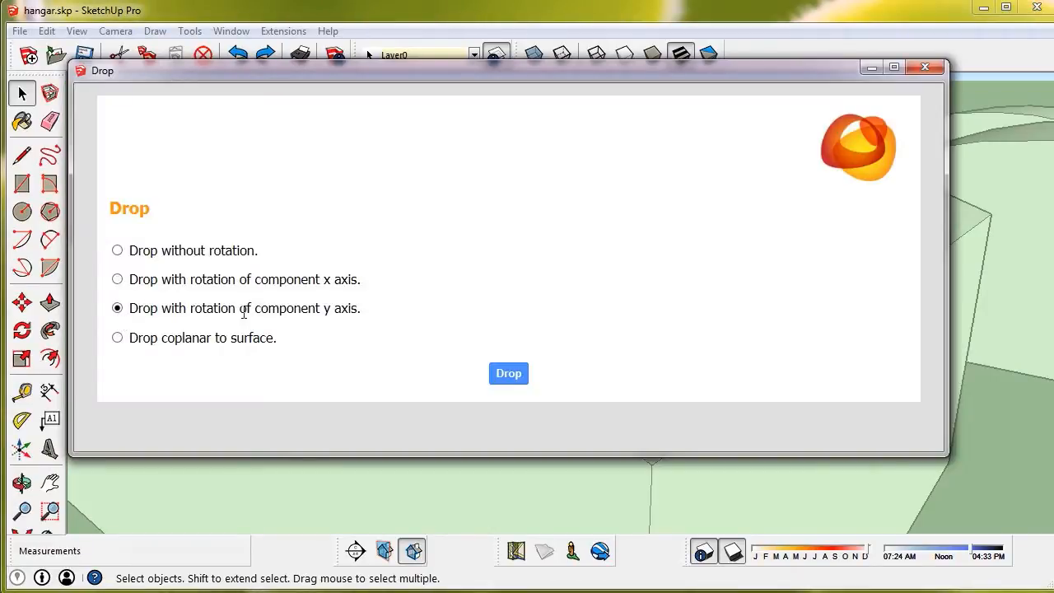
{"action": "left_click", "coordinate": [507, 372]}
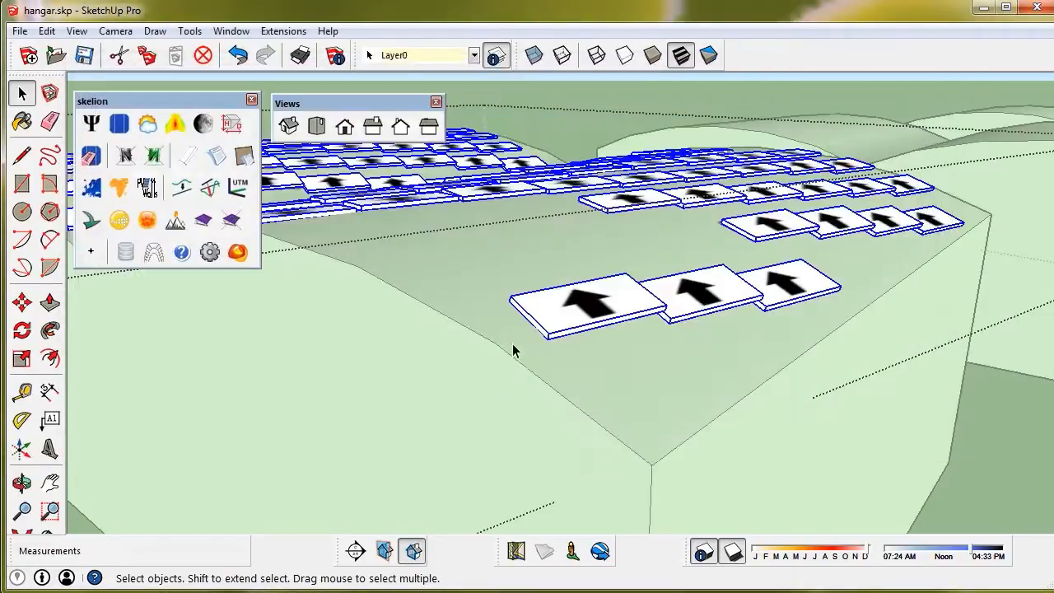
{"action": "mouse_move", "coordinate": [544, 345]}
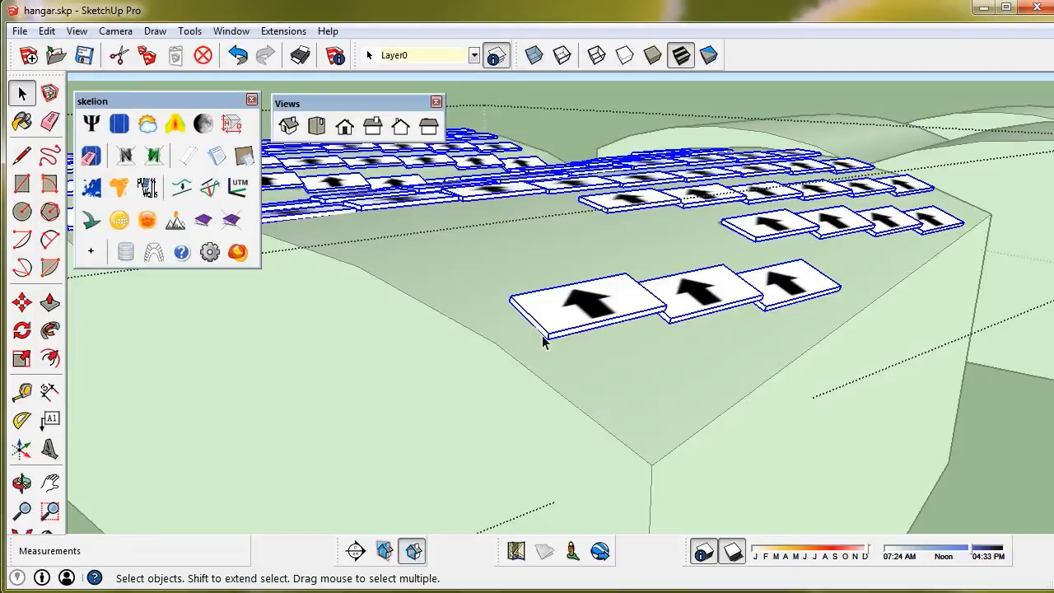
Undo again, drop the panels coplanar to the surface, undo, and re-drop with x-axis rotation.
{"action": "left_click", "coordinate": [238, 56]}
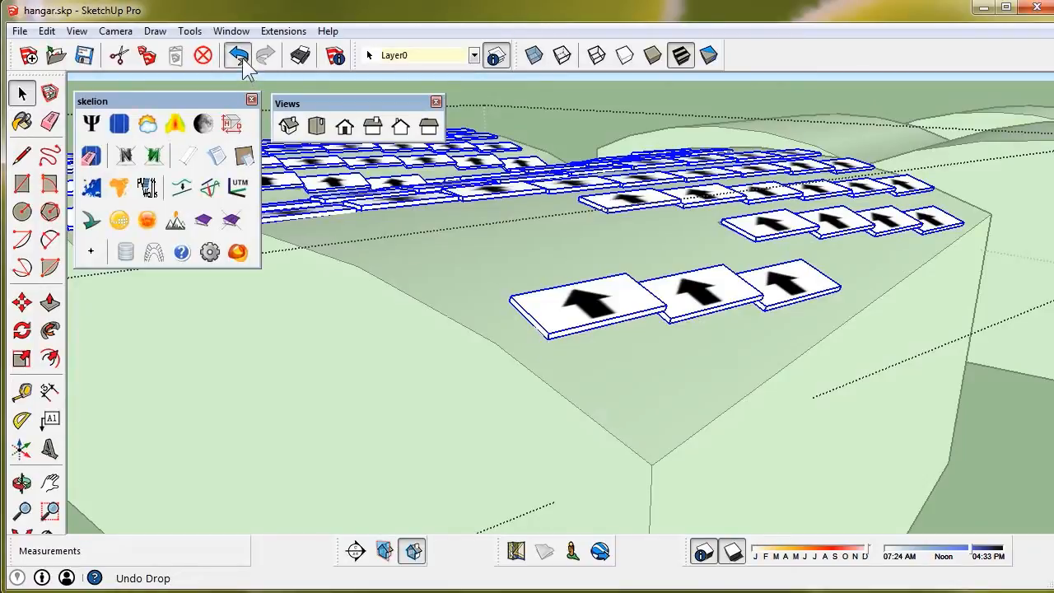
{"action": "left_click", "coordinate": [146, 220]}
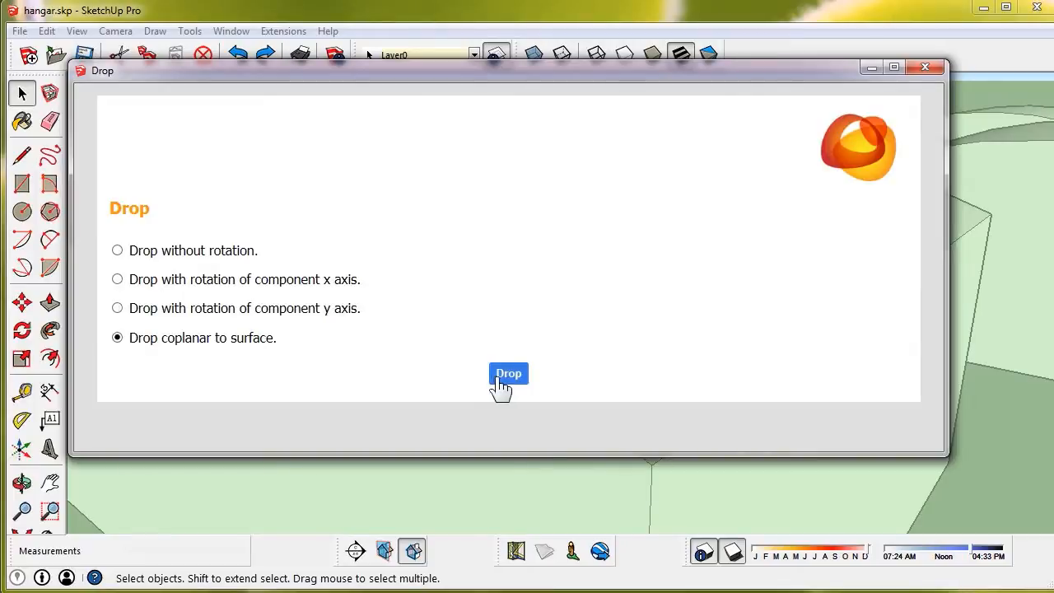
{"action": "left_click", "coordinate": [508, 377]}
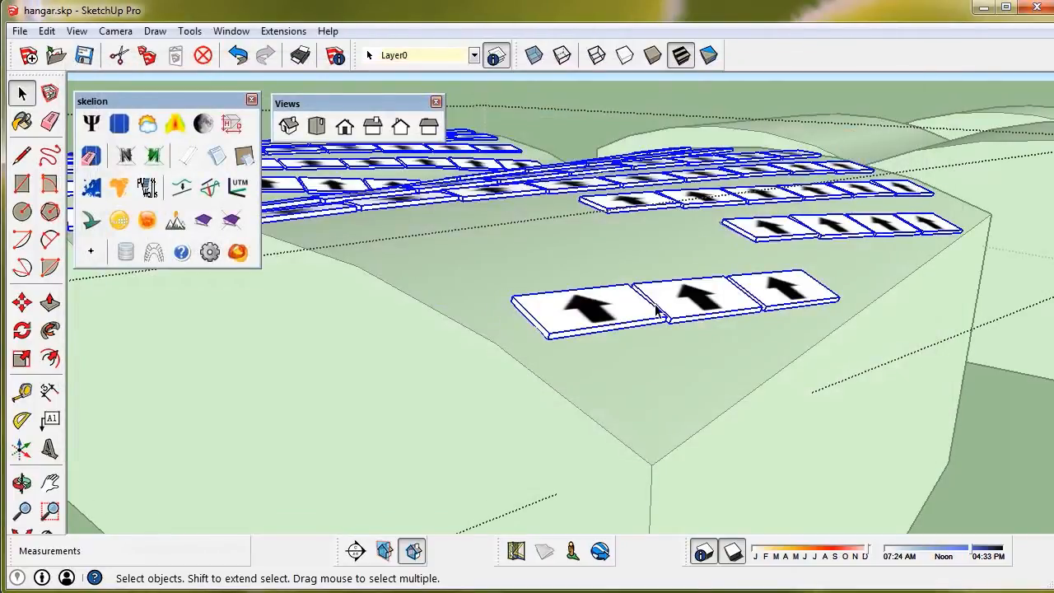
{"action": "left_click", "coordinate": [237, 56]}
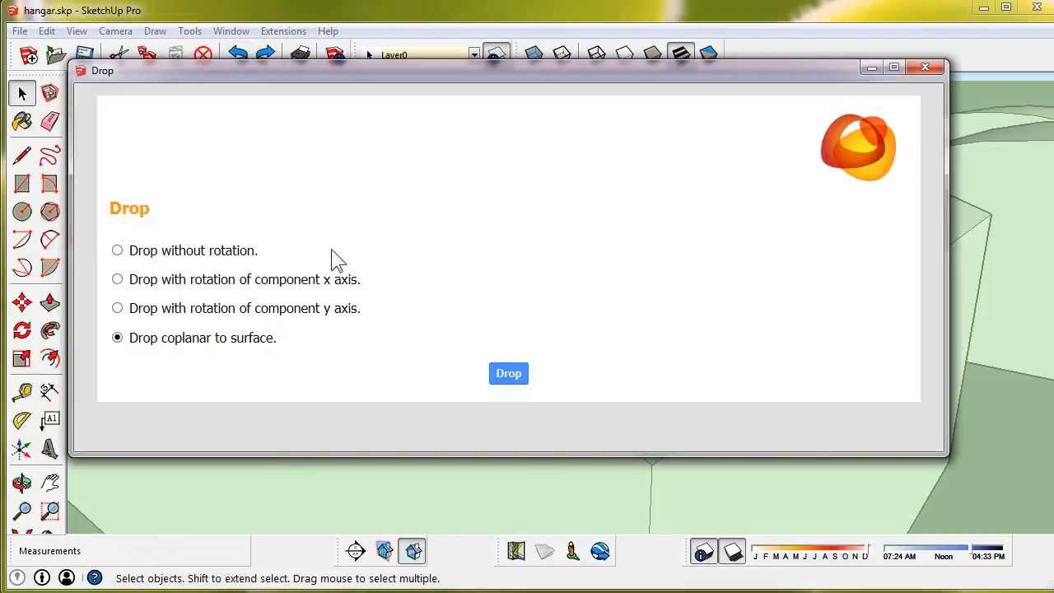
{"action": "left_click", "coordinate": [117, 280]}
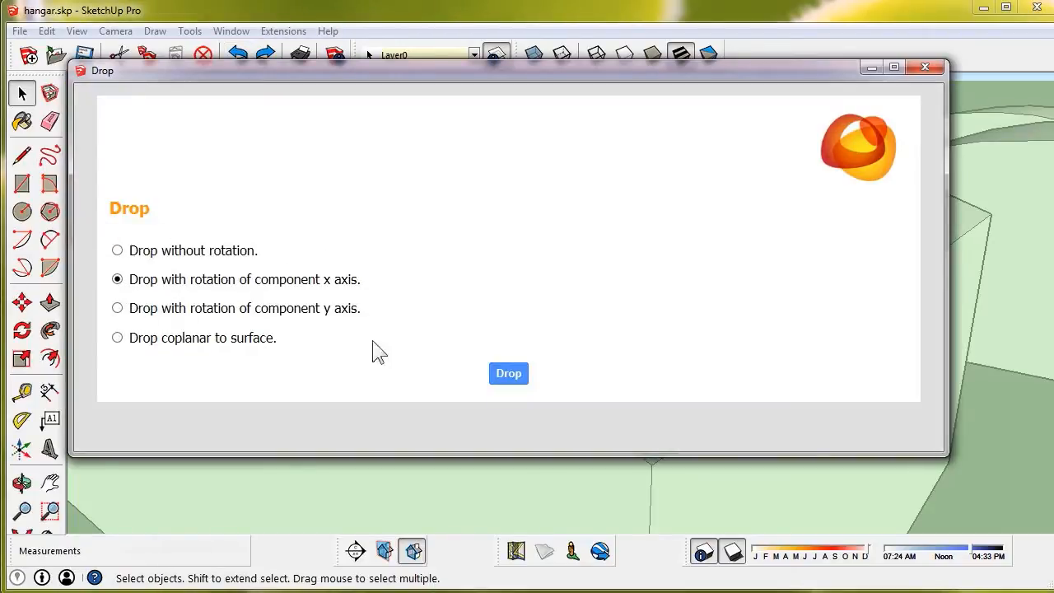
{"action": "left_click", "coordinate": [507, 372]}
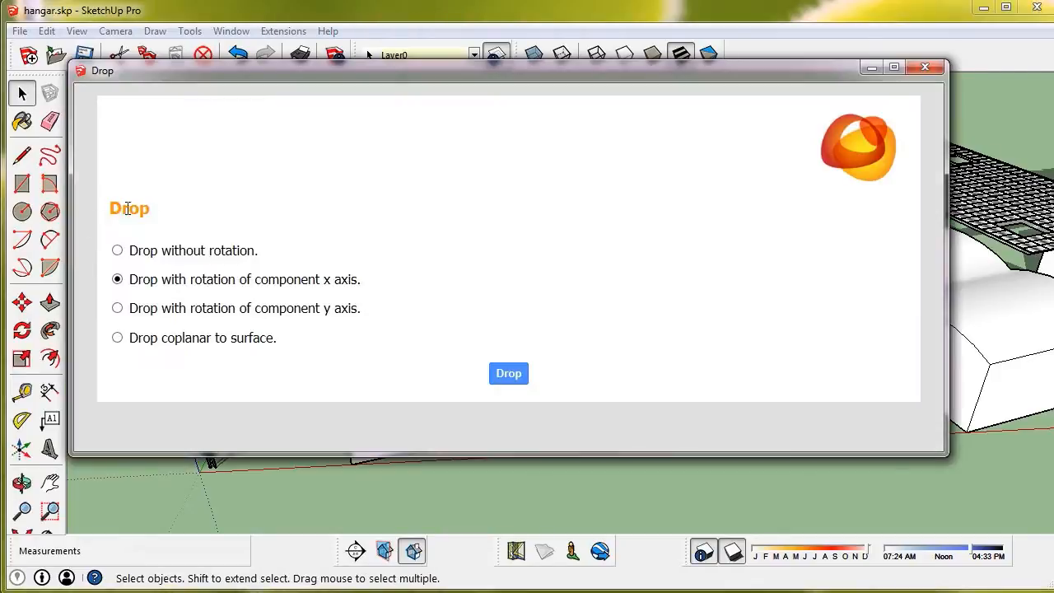
Drop the panels with y-axis rotation onto the second building, then undo both drops.
{"action": "left_click", "coordinate": [117, 308]}
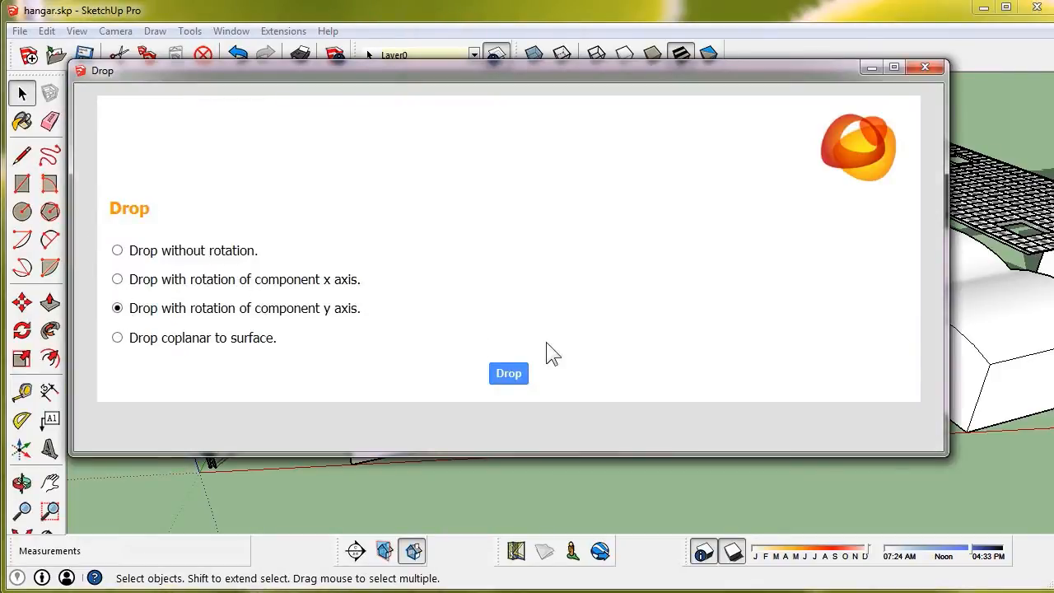
{"action": "left_click", "coordinate": [507, 372]}
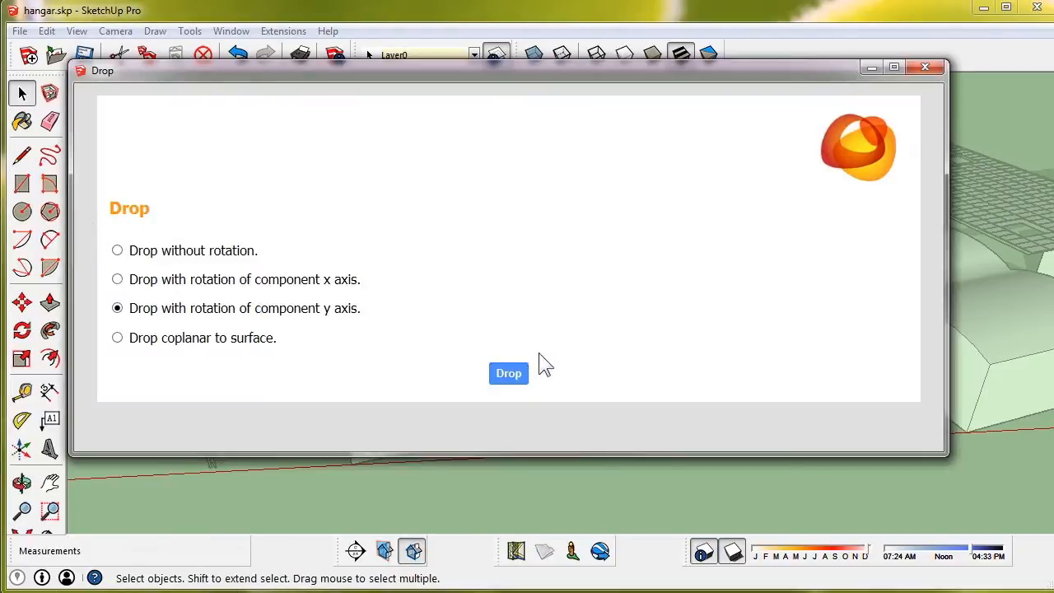
{"action": "left_click", "coordinate": [508, 372]}
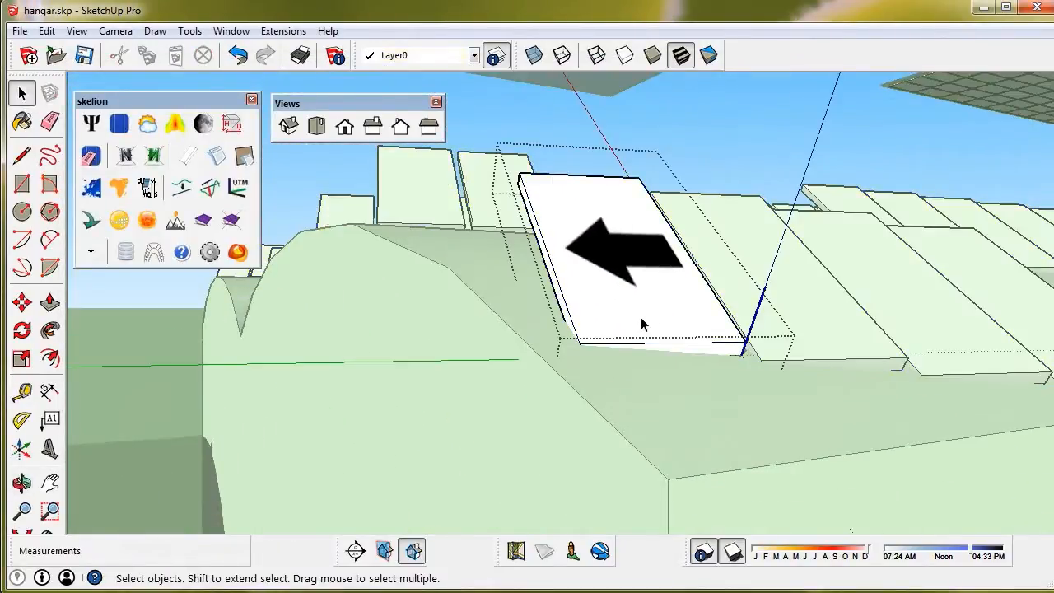
{"action": "mouse_move", "coordinate": [766, 366]}
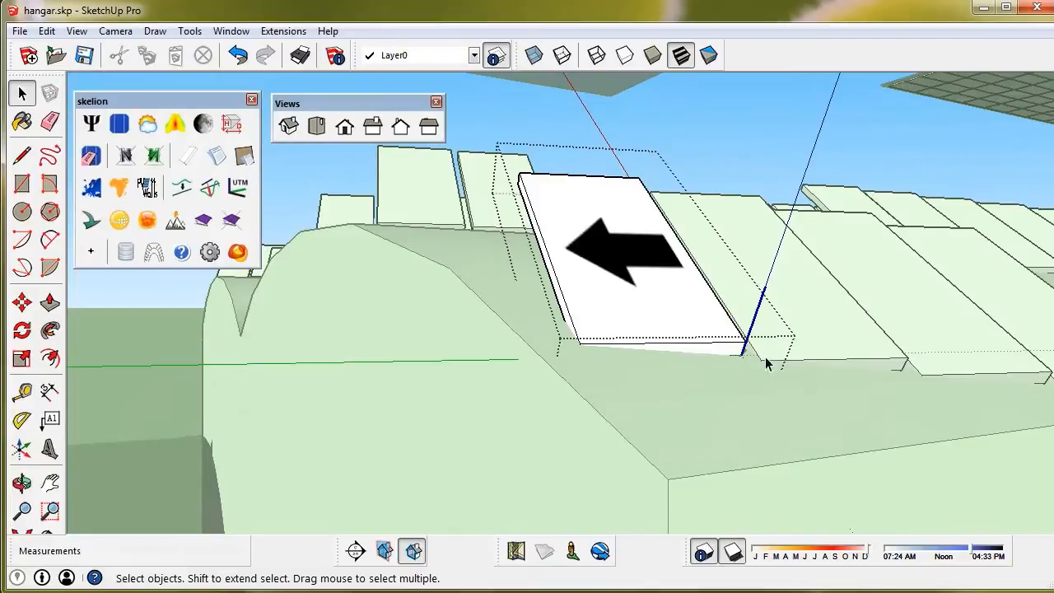
{"action": "mouse_move", "coordinate": [743, 166]}
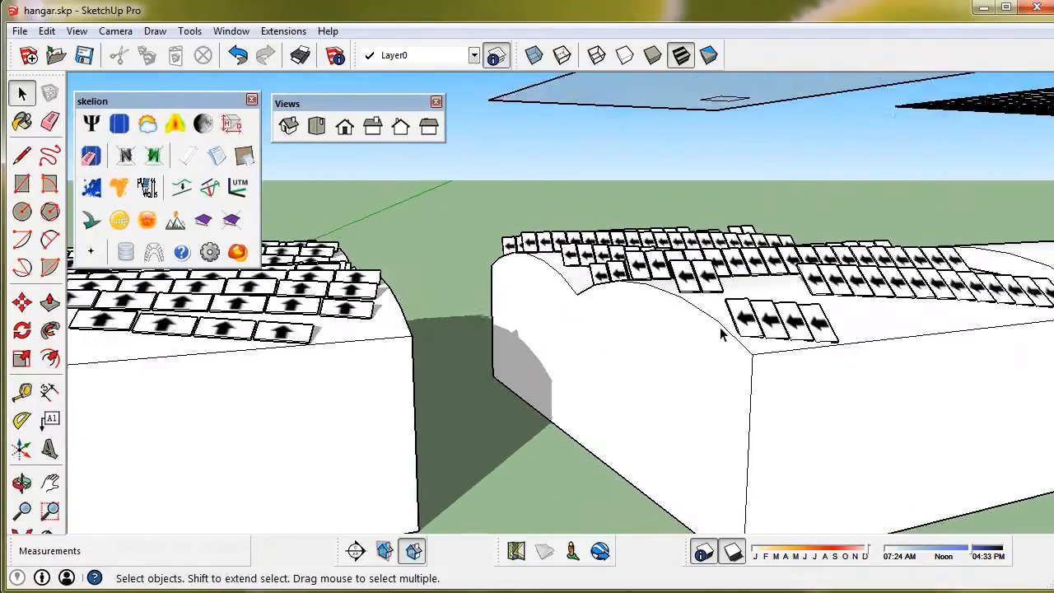
{"action": "left_click", "coordinate": [238, 56]}
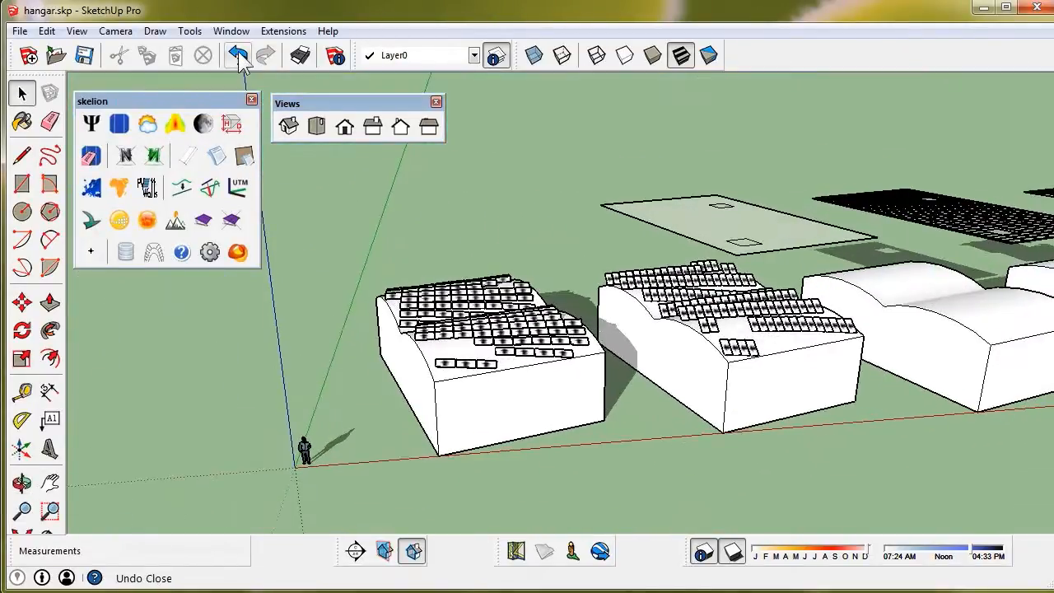
{"action": "left_click", "coordinate": [237, 54]}
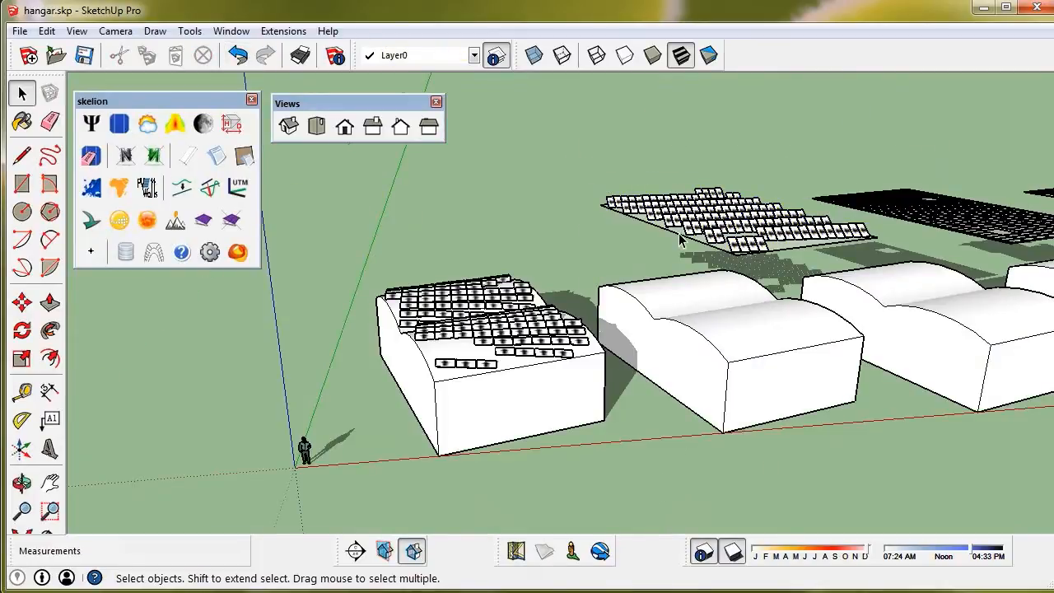
Select the floating panel array above the hangar and start Skelion Drop on it.
{"action": "left_click", "coordinate": [683, 227]}
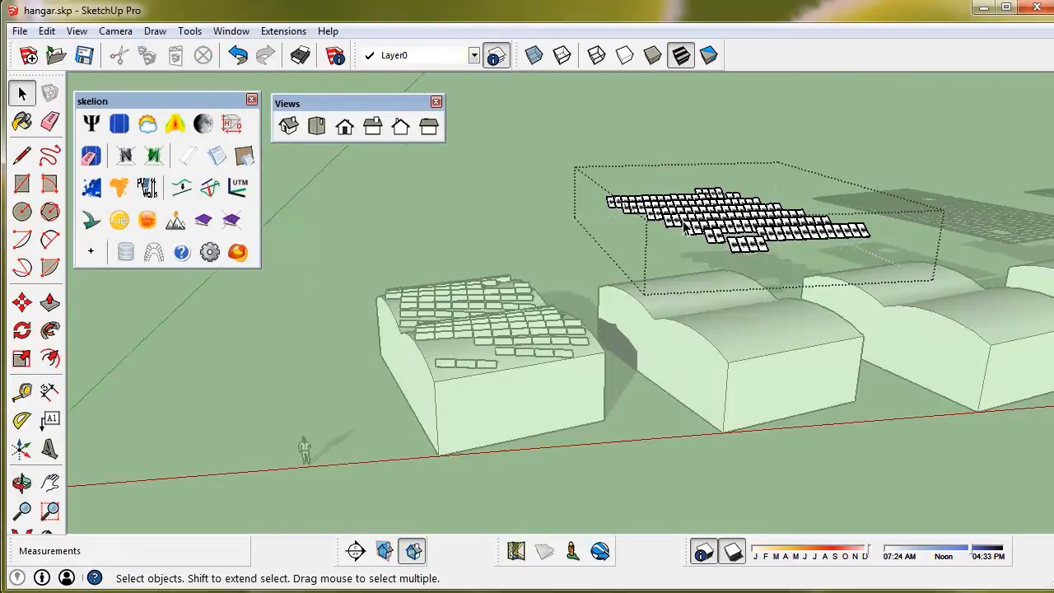
{"action": "left_click", "coordinate": [91, 221]}
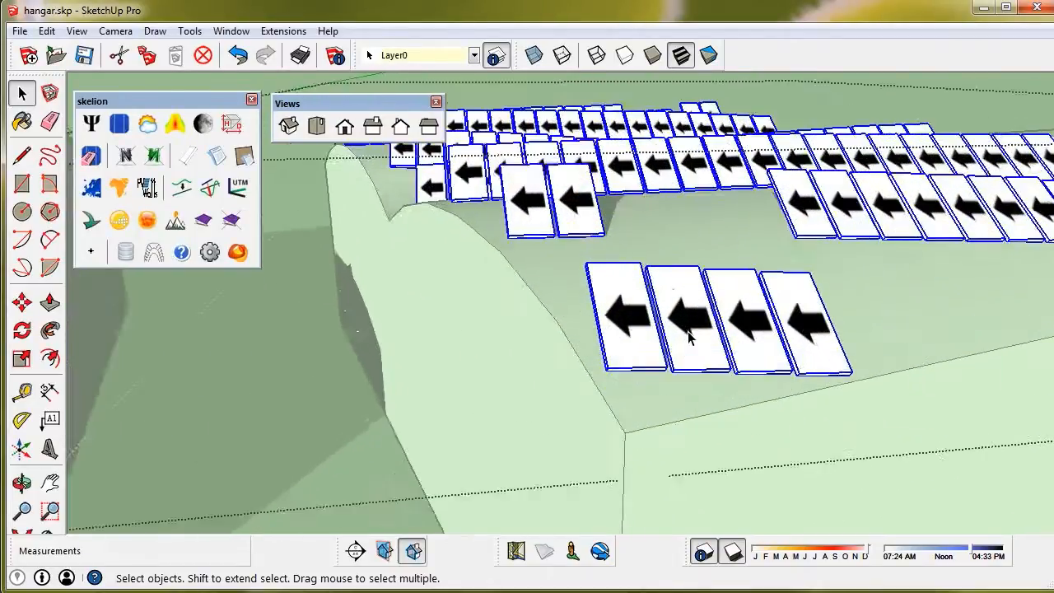
{"action": "left_click", "coordinate": [23, 484]}
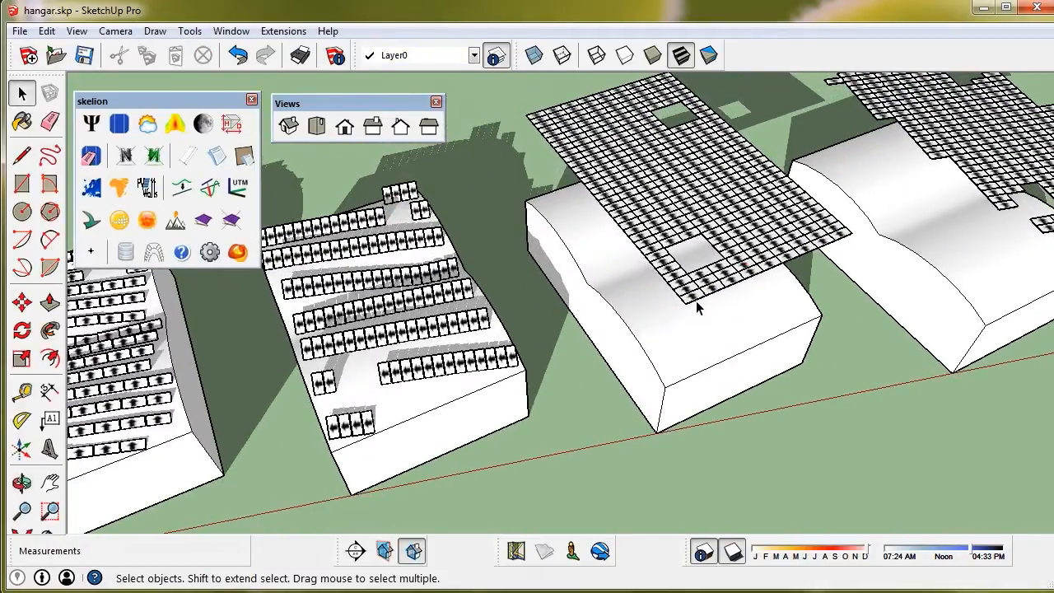
Drop the floating panel array onto the next hangar with y-axis rotation.
{"action": "left_click", "coordinate": [698, 305]}
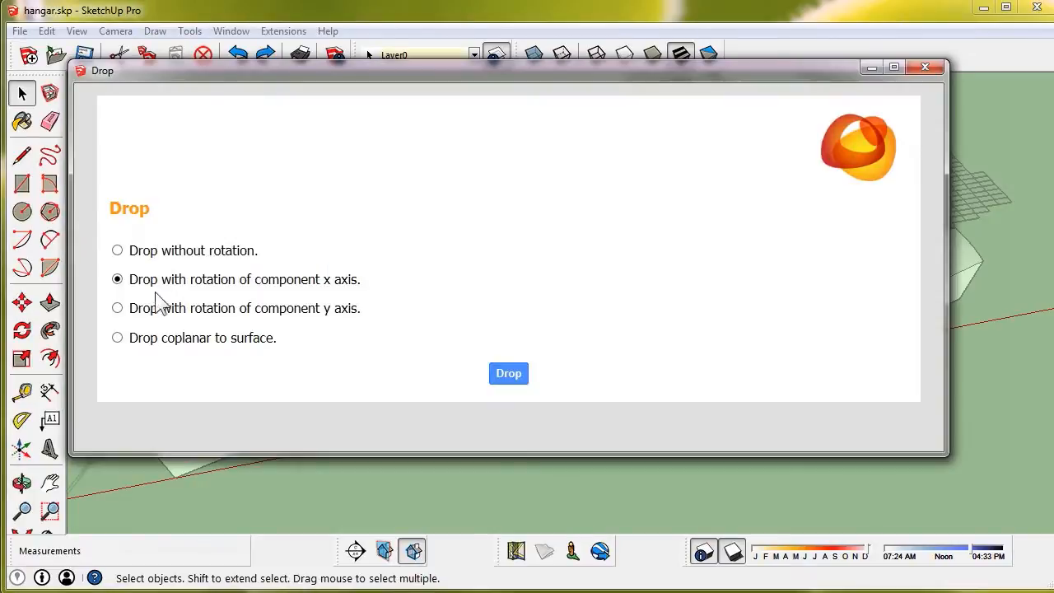
{"action": "left_click", "coordinate": [117, 308]}
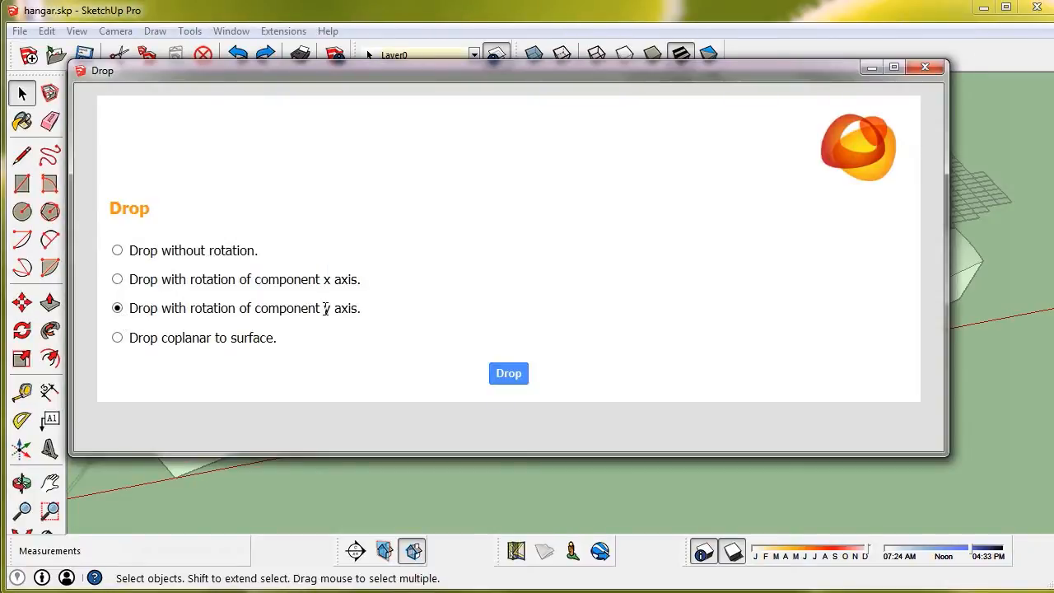
{"action": "left_click", "coordinate": [507, 373]}
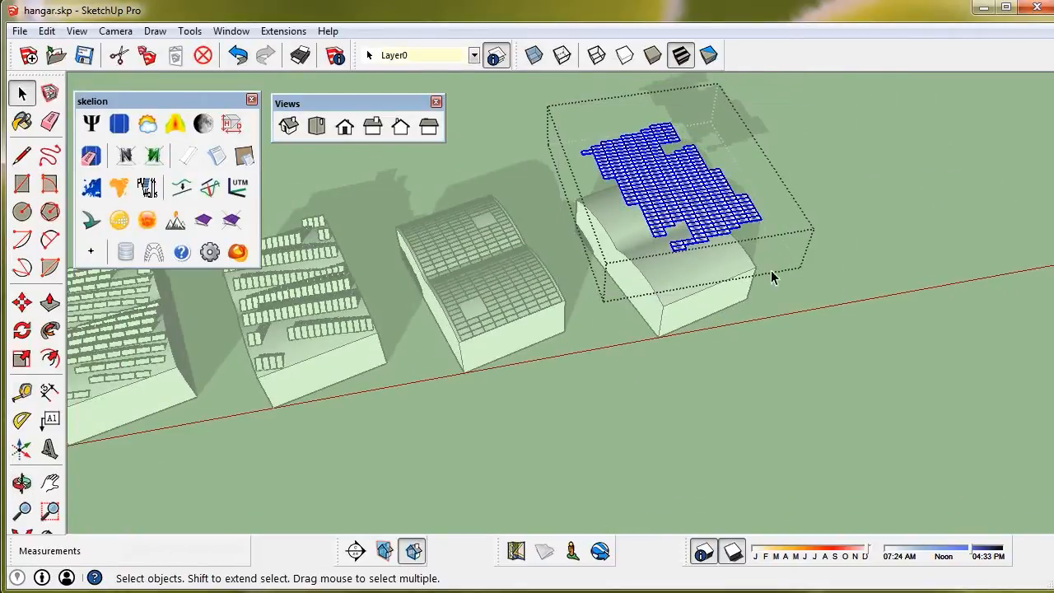
Re-drop the panels coplanar to the surface so they follow the curved roof.
{"action": "left_click", "coordinate": [147, 221]}
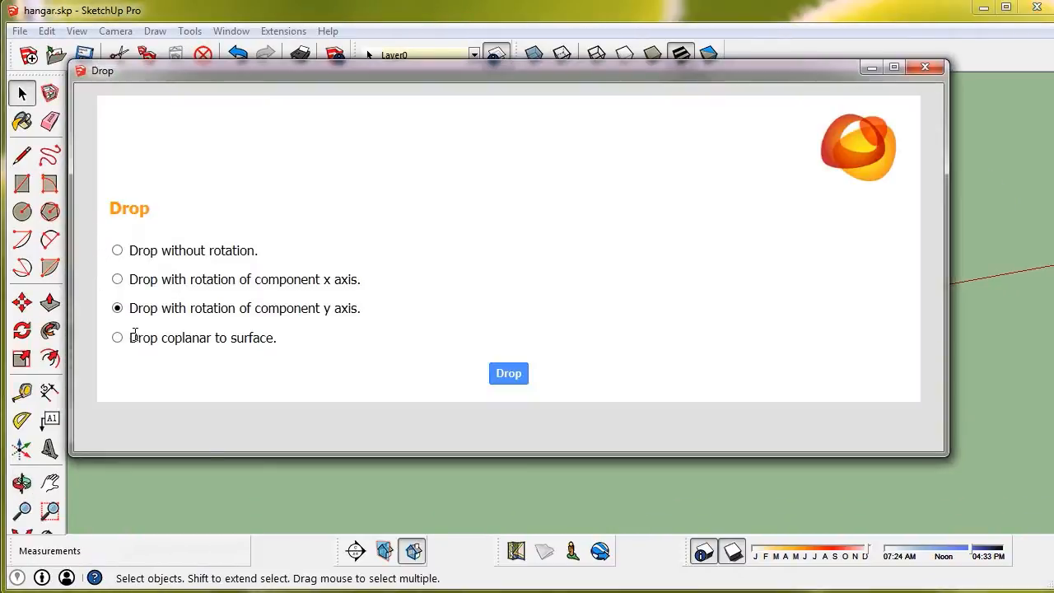
{"action": "left_click", "coordinate": [117, 338]}
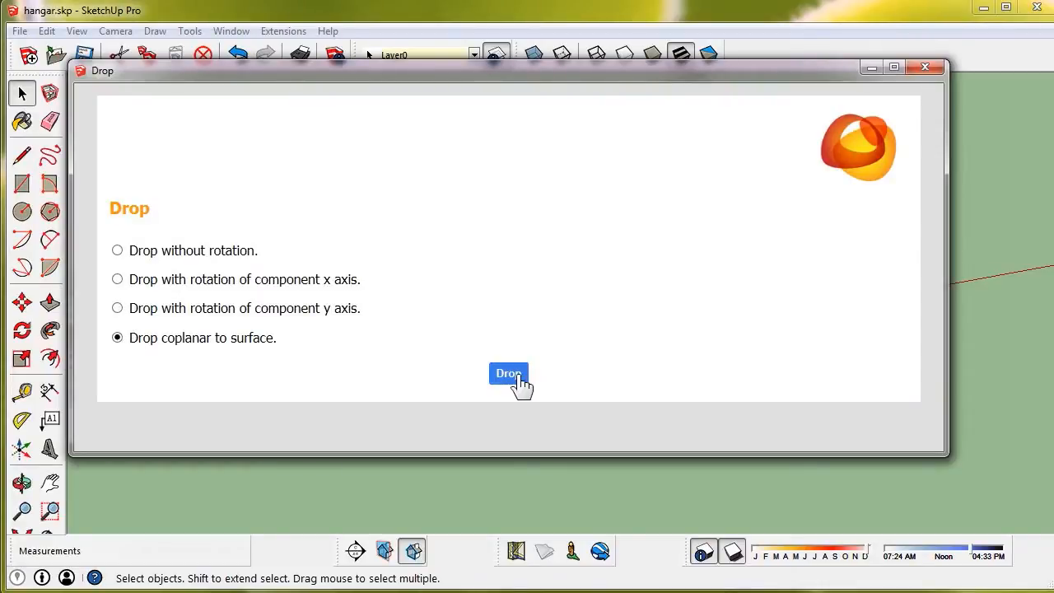
{"action": "left_click", "coordinate": [507, 374]}
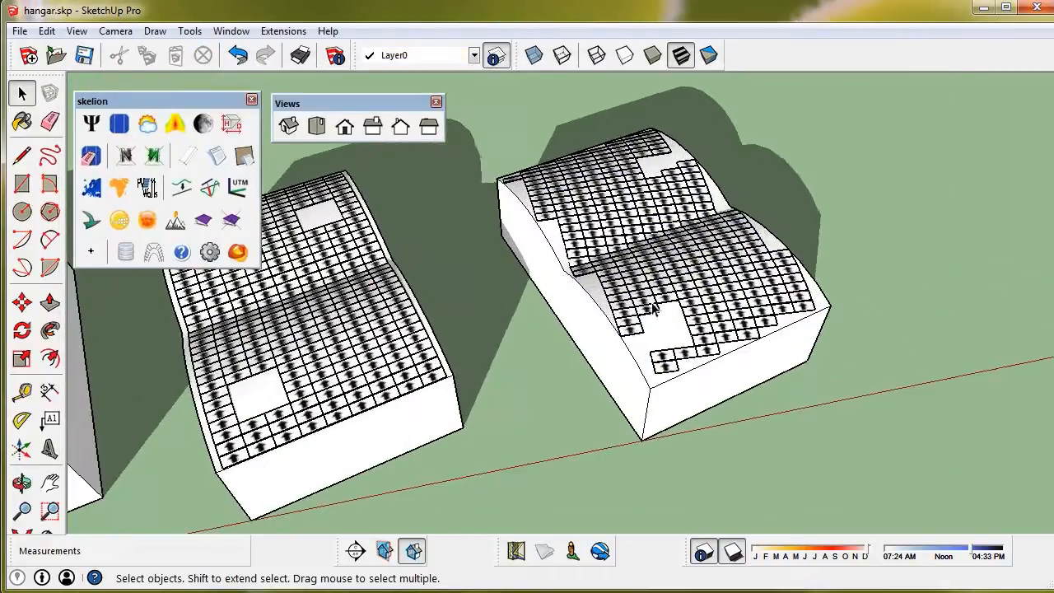
{"action": "left_click", "coordinate": [22, 483]}
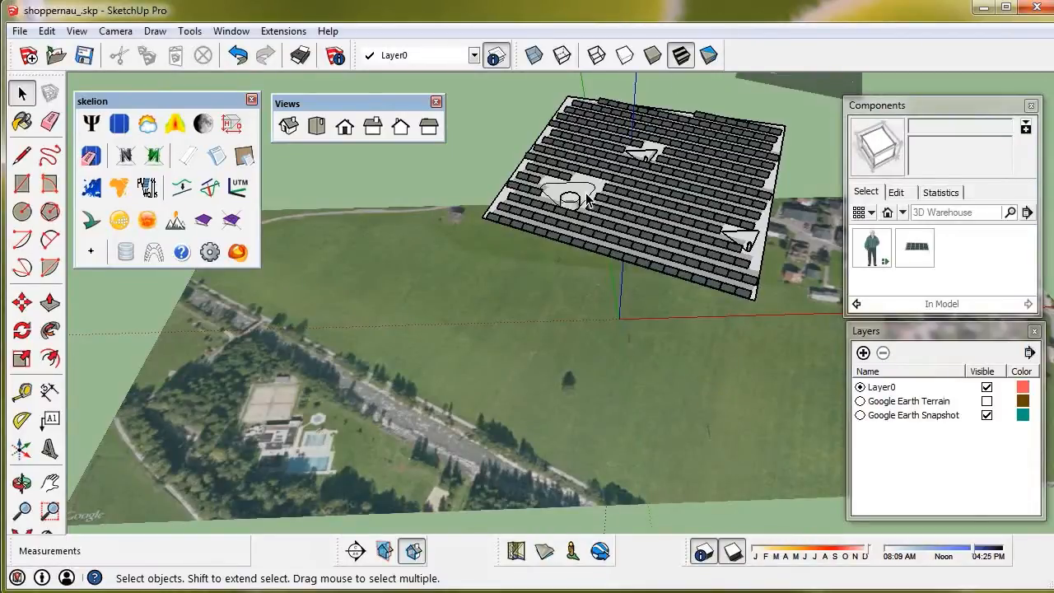
{"action": "mouse_move", "coordinate": [700, 233]}
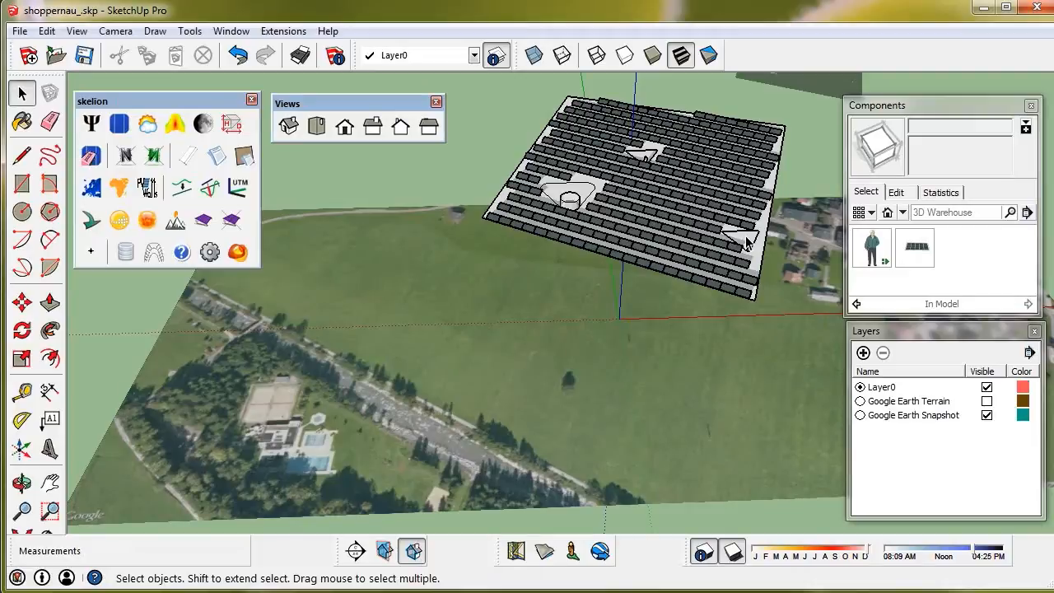
Hide the Google Earth Snapshot layer and show the Google Earth Terrain layer.
{"action": "left_click", "coordinate": [986, 416]}
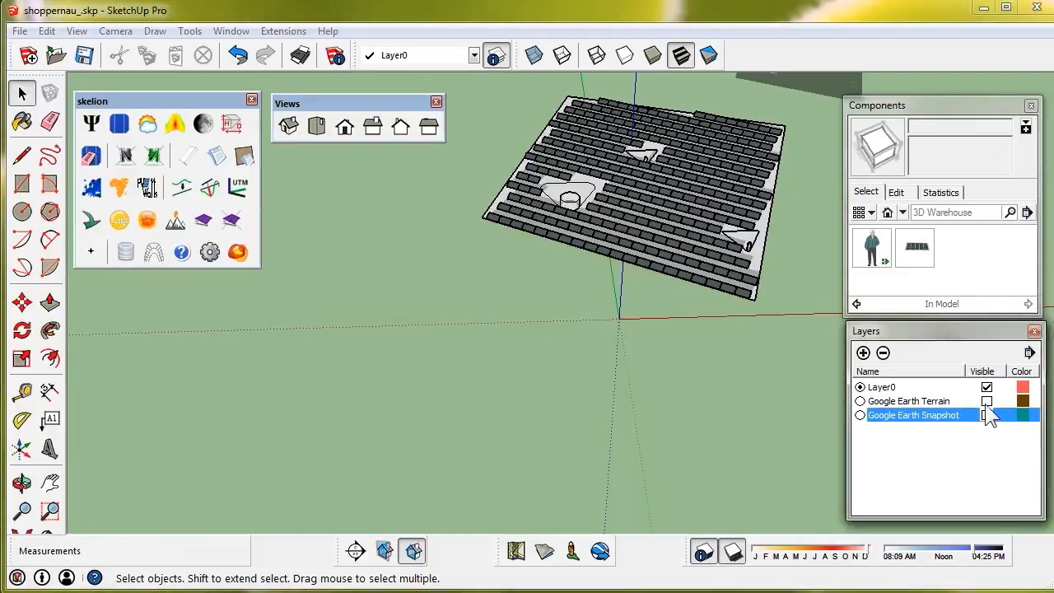
{"action": "left_click", "coordinate": [987, 402]}
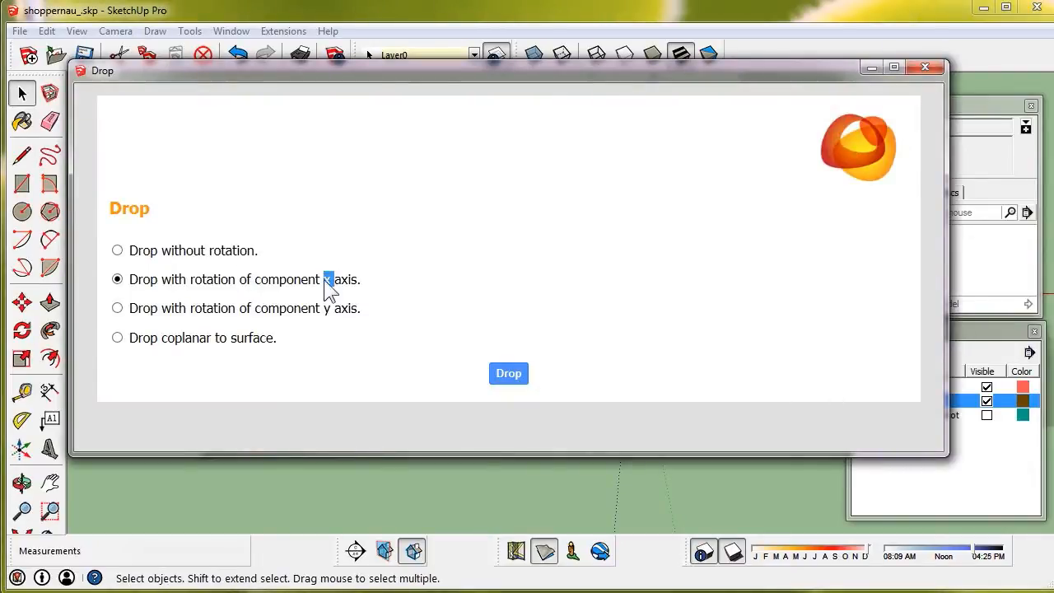
{"action": "mouse_move", "coordinate": [507, 376]}
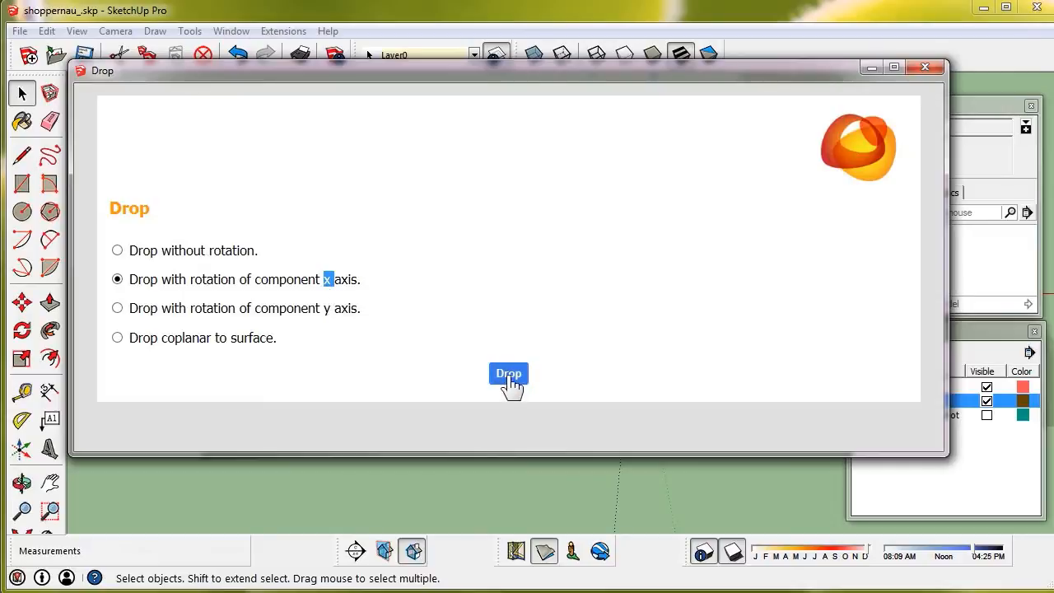
Drop the panel array onto the Google Earth terrain with x-axis rotation.
{"action": "left_click", "coordinate": [507, 372]}
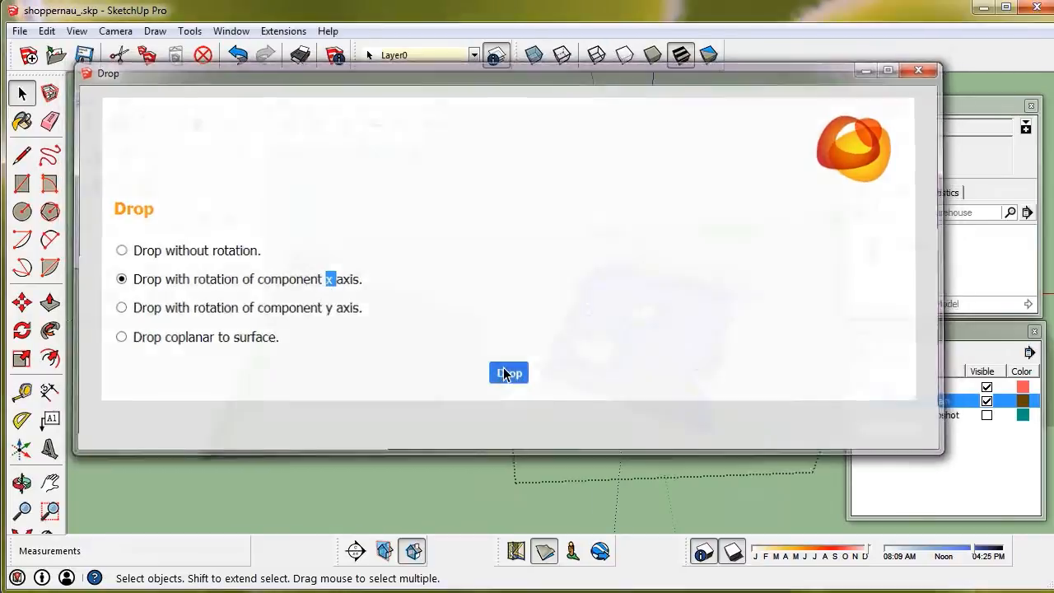
{"action": "left_click", "coordinate": [508, 372]}
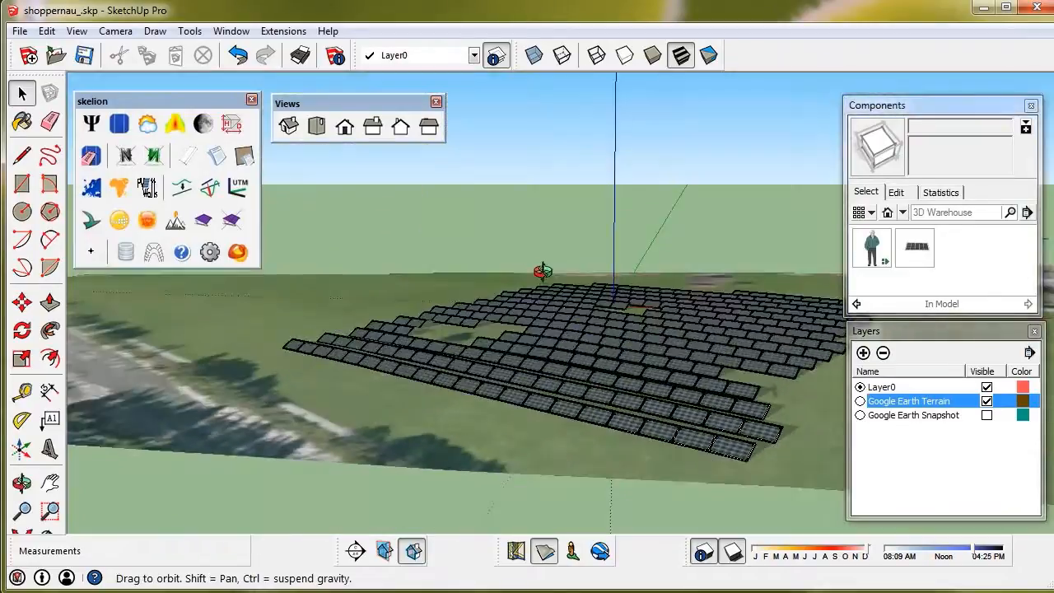
{"action": "right_click", "coordinate": [420, 425]}
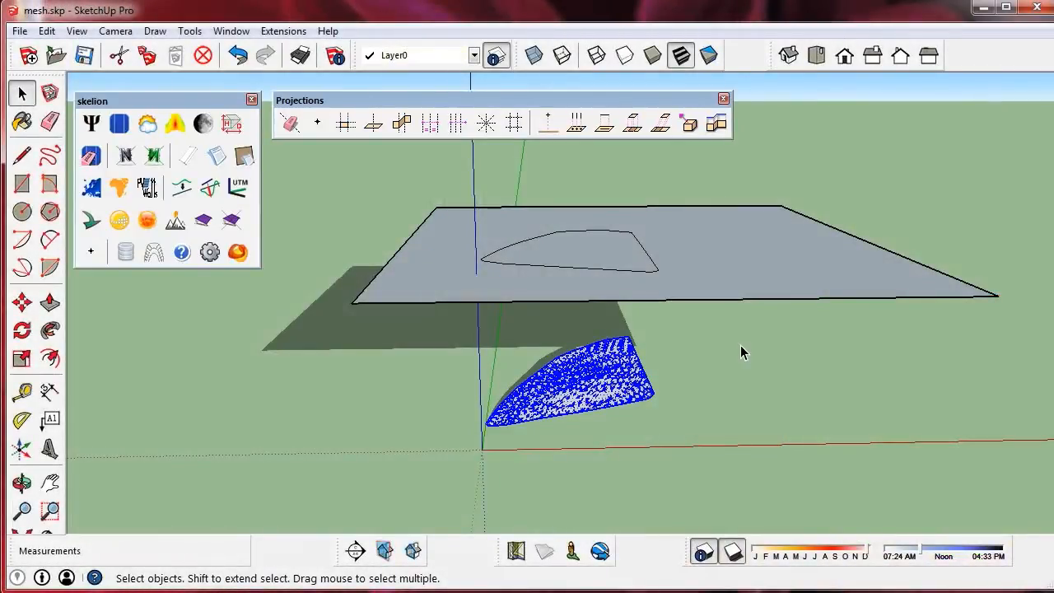
Scale the flat outlined face from top view so its outline fits the mesh footprint below.
{"action": "left_click", "coordinate": [606, 124]}
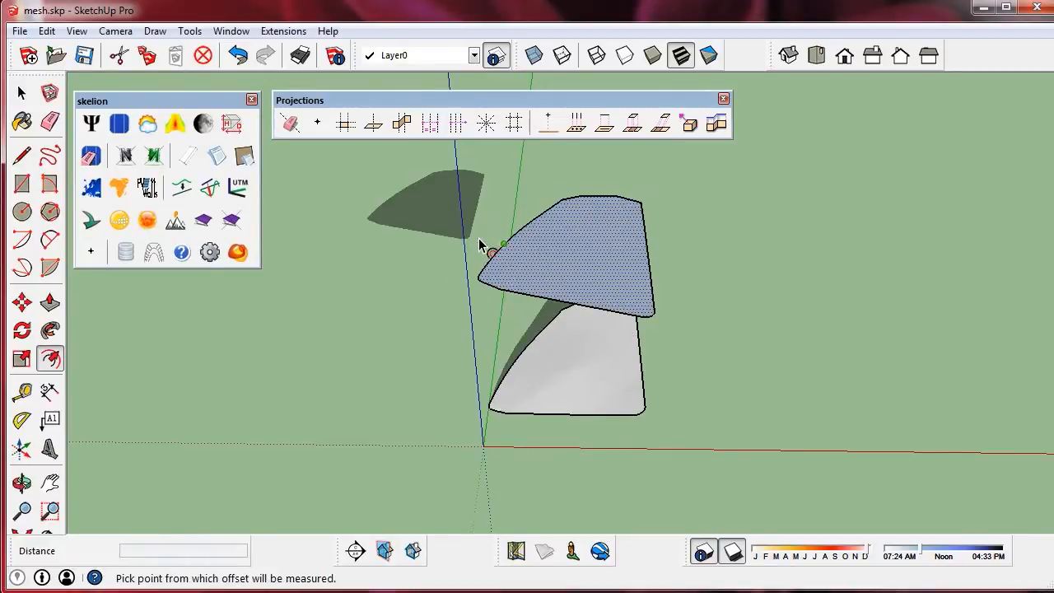
{"action": "left_click", "coordinate": [21, 92]}
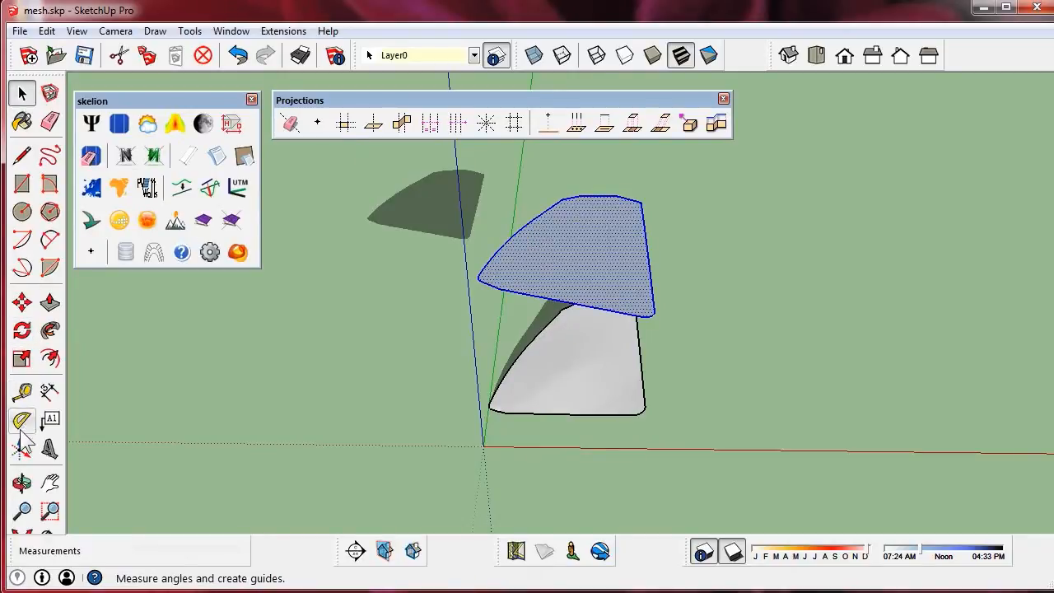
{"action": "mouse_move", "coordinate": [23, 362]}
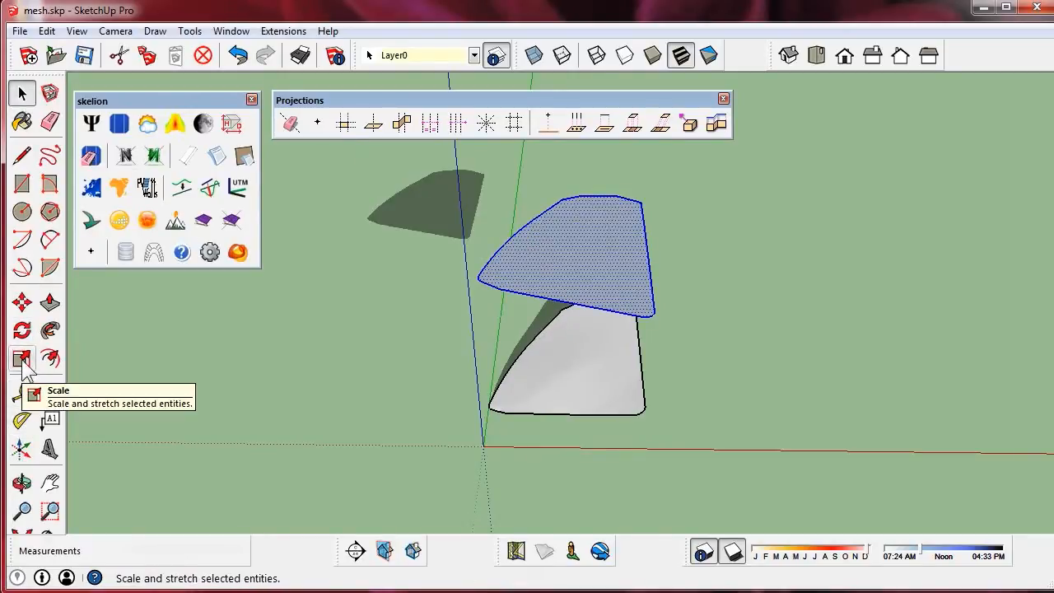
{"action": "left_click", "coordinate": [23, 359]}
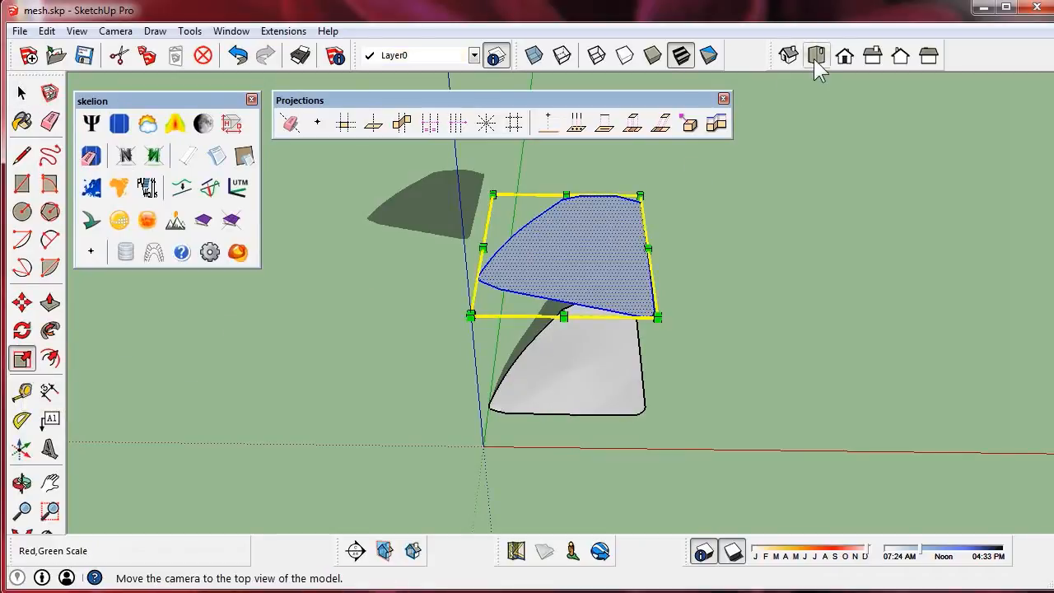
{"action": "left_click", "coordinate": [817, 56]}
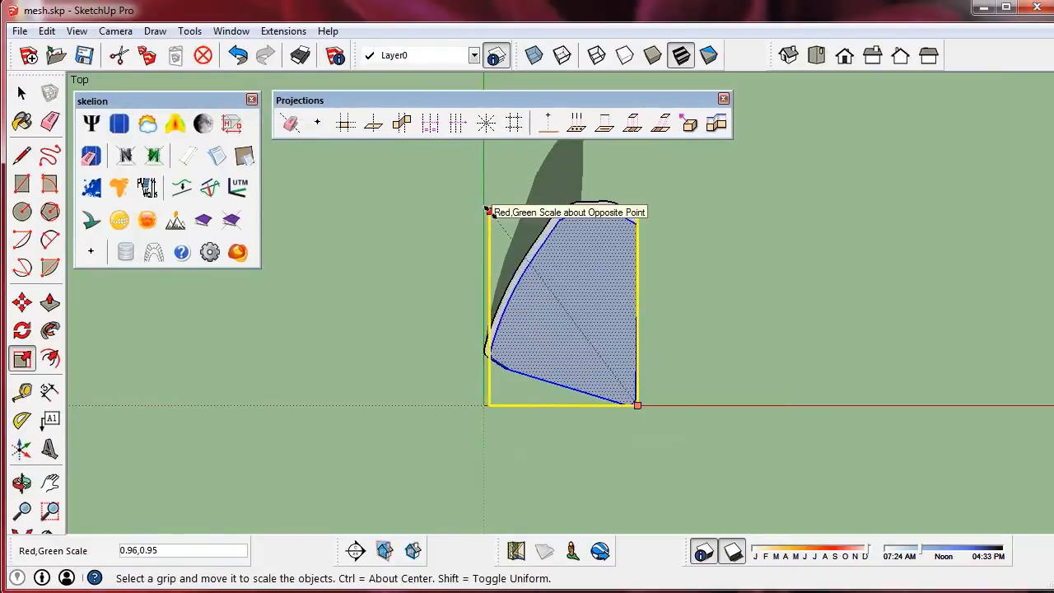
{"action": "left_click_drag", "start_coordinate": [635, 404], "coordinate": [560, 303]}
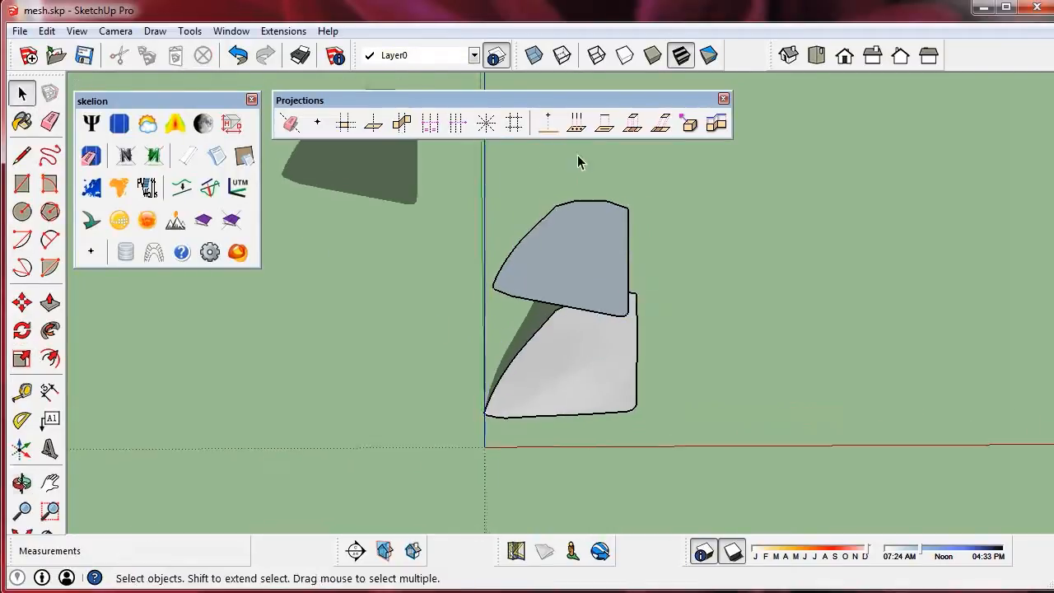
Select the trimmed surface and move it down to the model's axes origin over the mesh.
{"action": "left_click", "coordinate": [551, 264]}
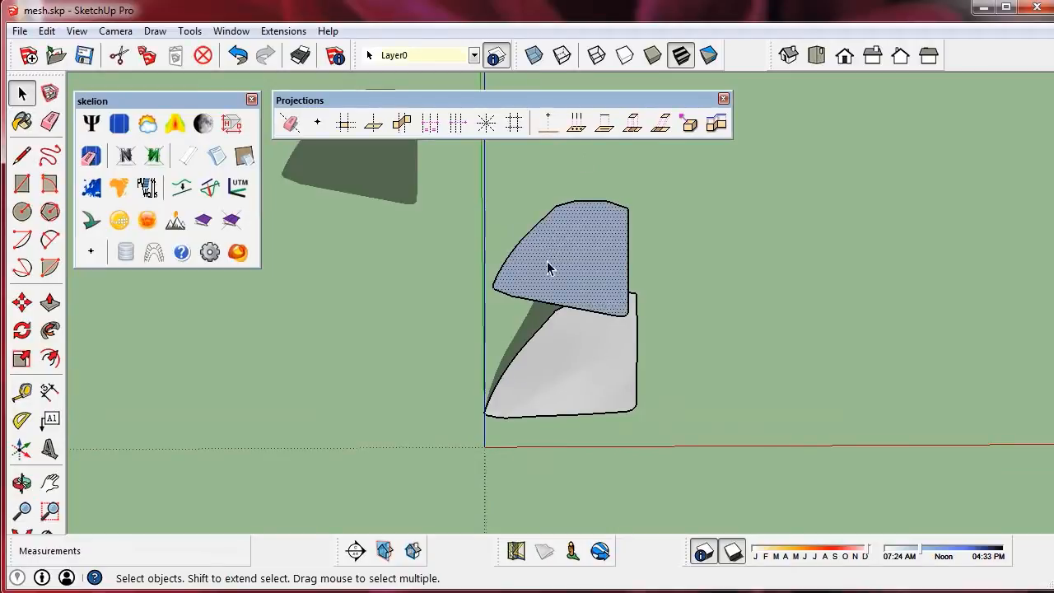
{"action": "left_click", "coordinate": [181, 188]}
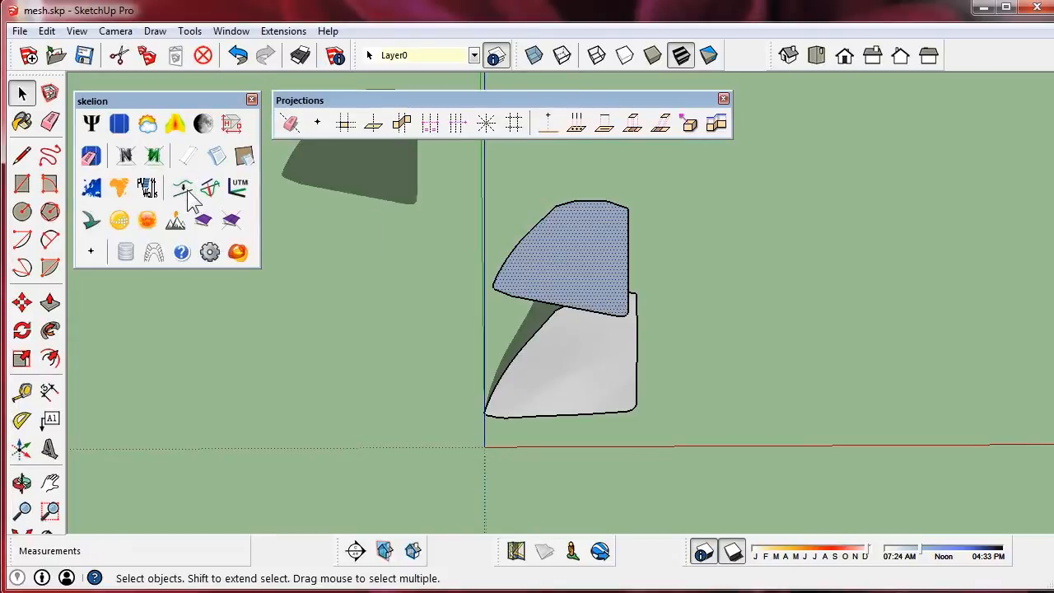
{"action": "mouse_move", "coordinate": [481, 277]}
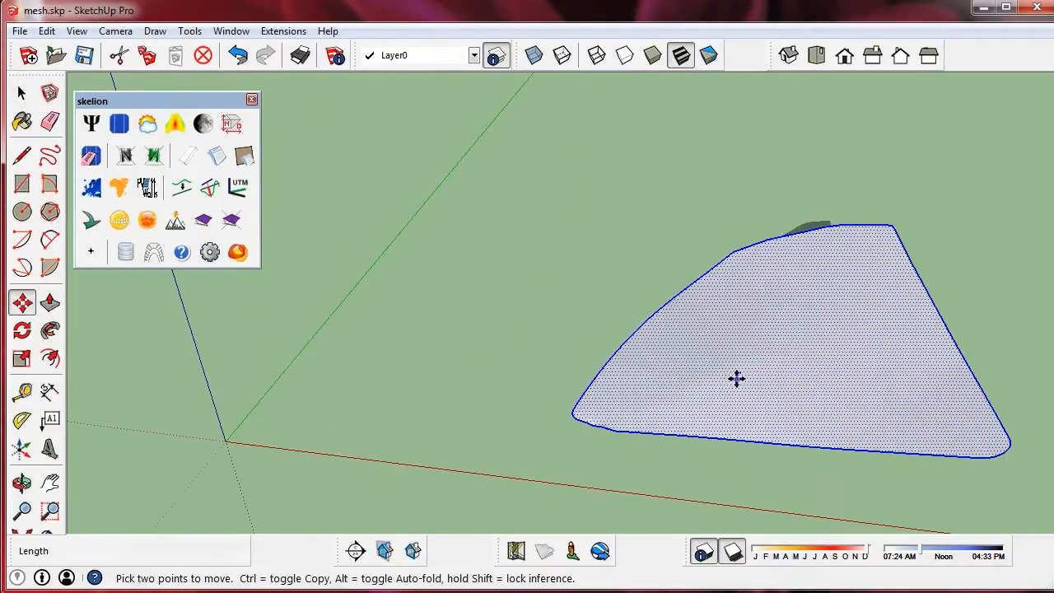
{"action": "left_click_drag", "start_coordinate": [738, 379], "coordinate": [227, 436]}
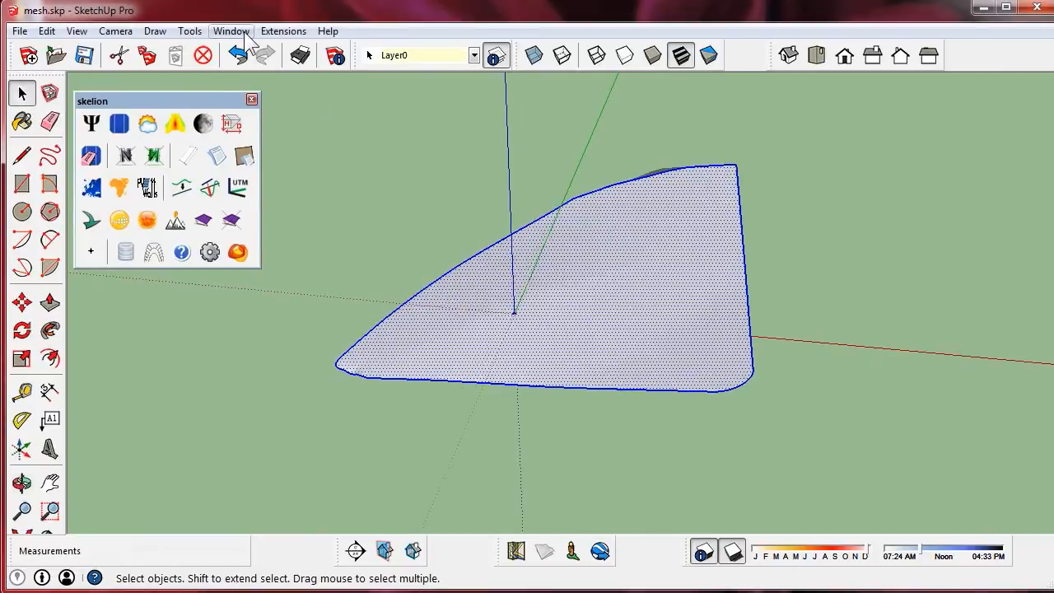
Set a manual geo-location of Boulder (CO), USA, 40.018309N 105.242139W, in Model Info.
{"action": "left_click", "coordinate": [230, 29]}
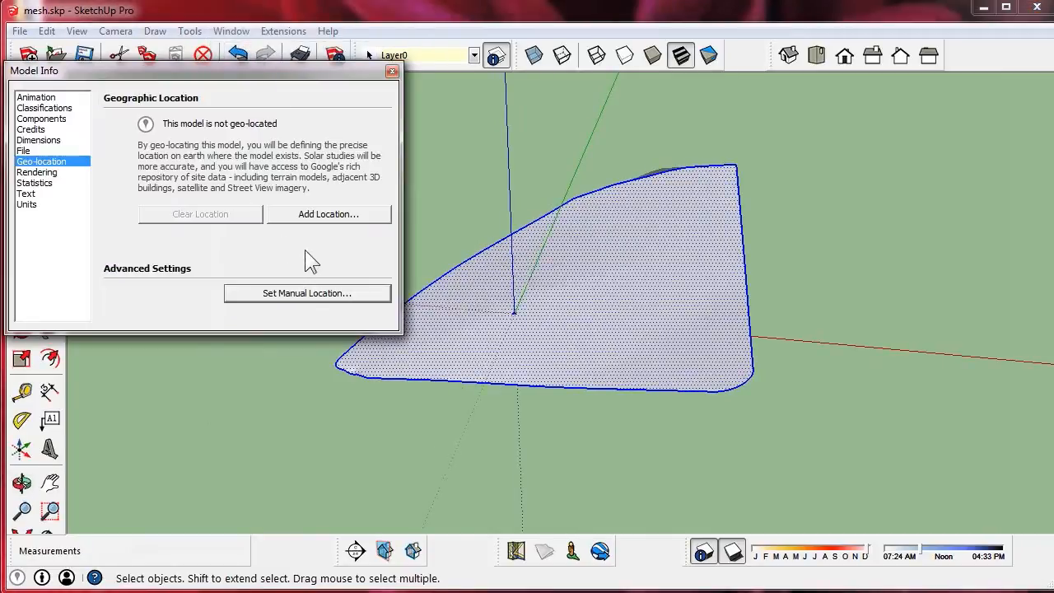
{"action": "left_click", "coordinate": [306, 293]}
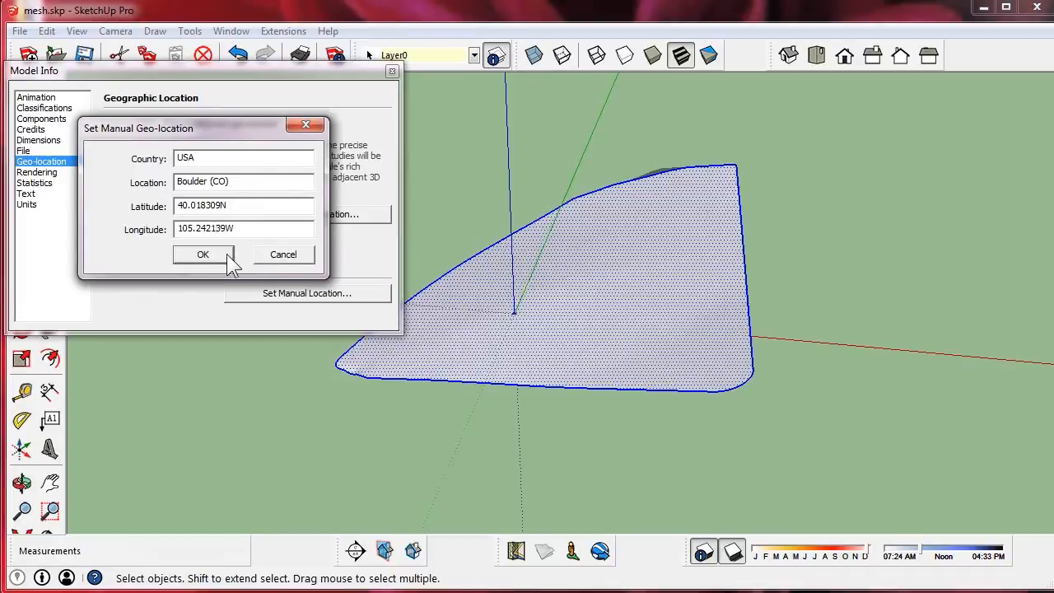
{"action": "left_click", "coordinate": [202, 253]}
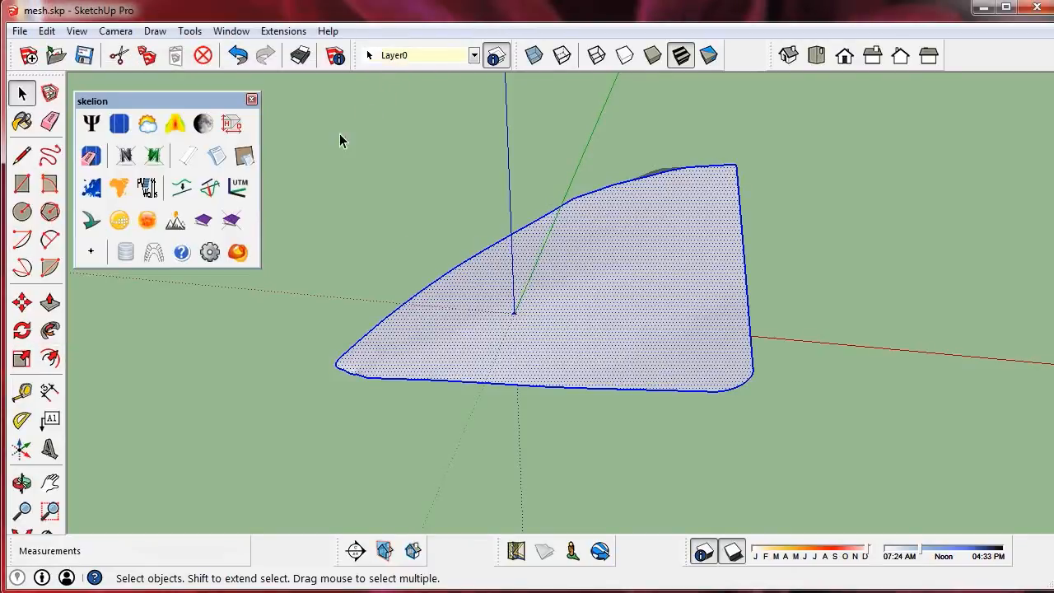
Check Skelion's UTM Change window, close it, and confirm the manual Boulder geo-location.
{"action": "left_click", "coordinate": [238, 185]}
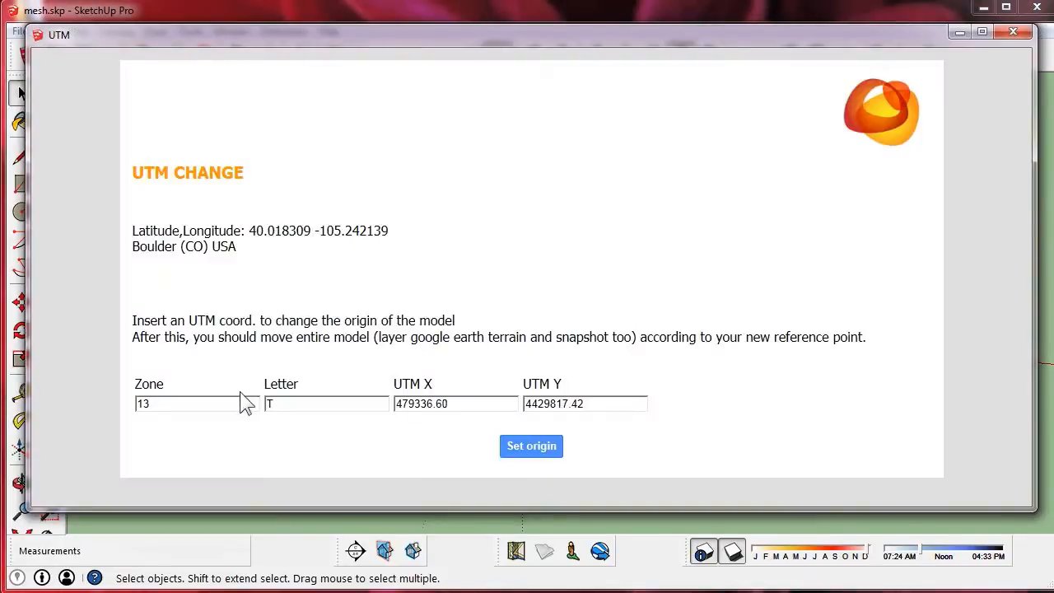
{"action": "mouse_move", "coordinate": [531, 444]}
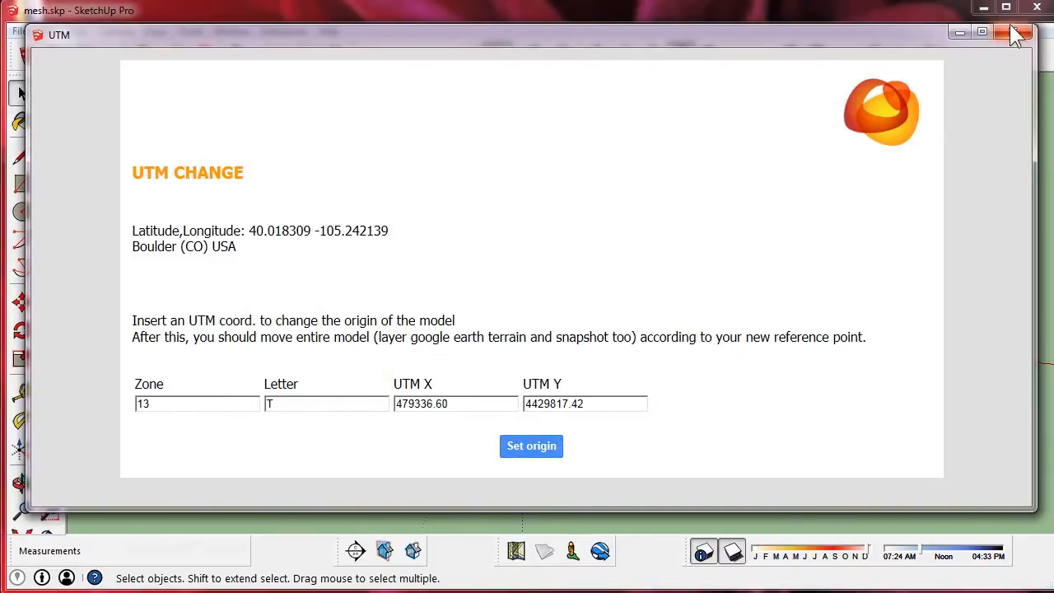
{"action": "left_click", "coordinate": [231, 29]}
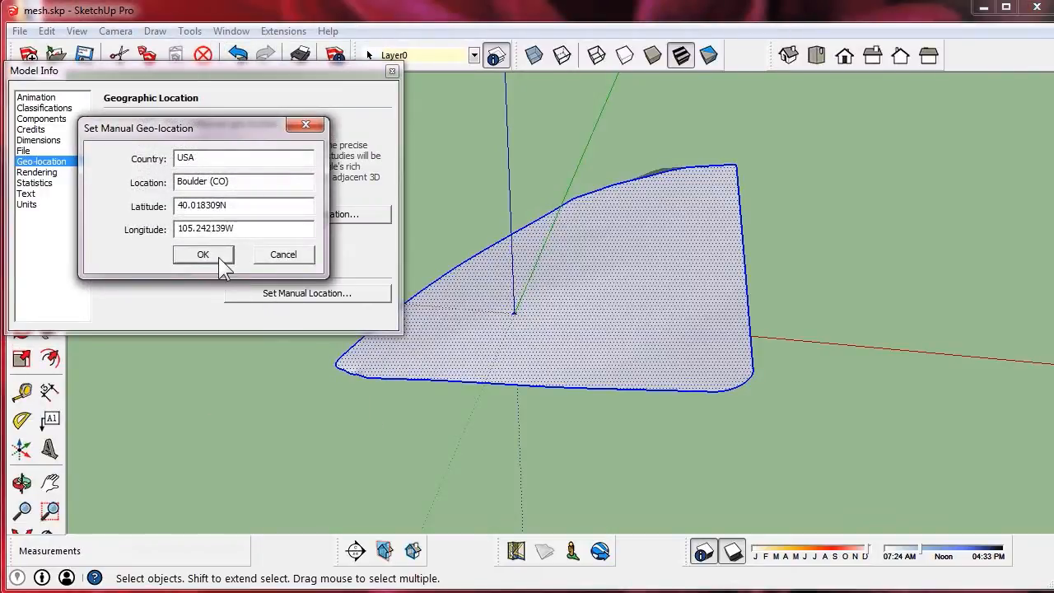
{"action": "left_click", "coordinate": [203, 254]}
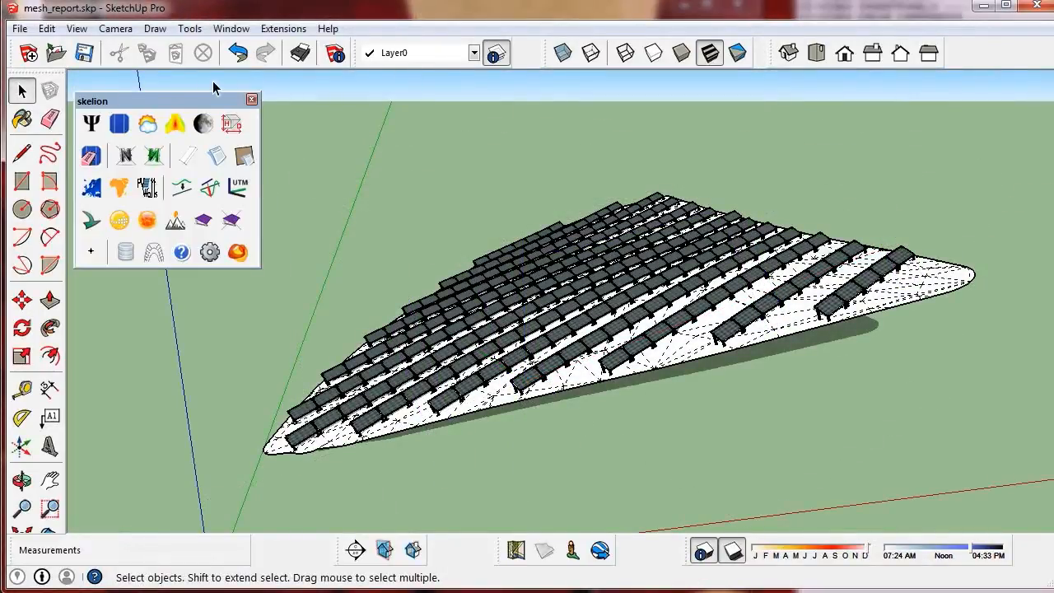
{"action": "mouse_move", "coordinate": [209, 188]}
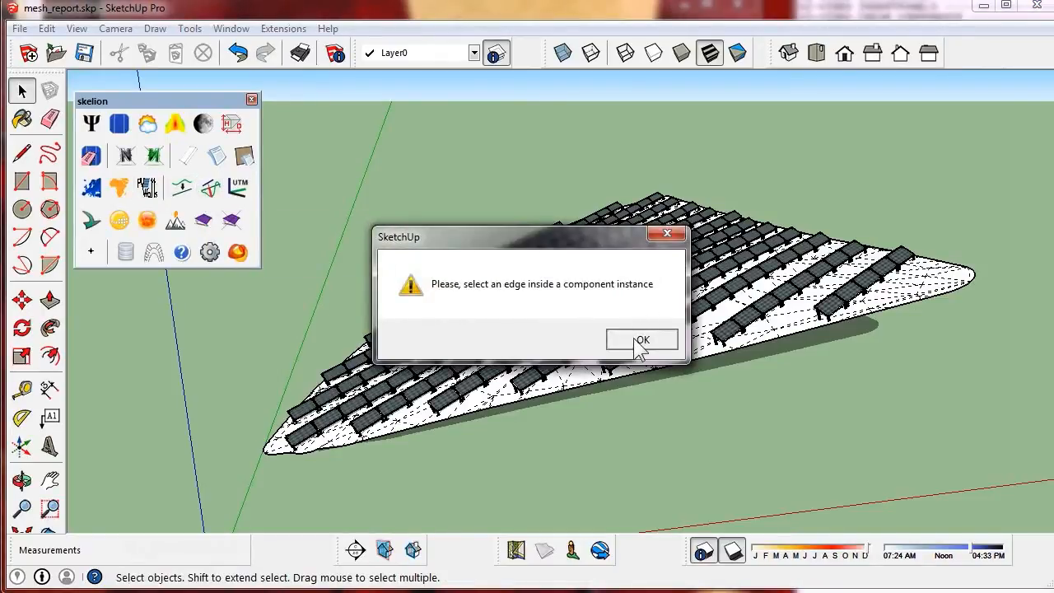
Dismiss the 'select an edge' warning and pick an edge at a panel table's leg base.
{"action": "left_click", "coordinate": [643, 339]}
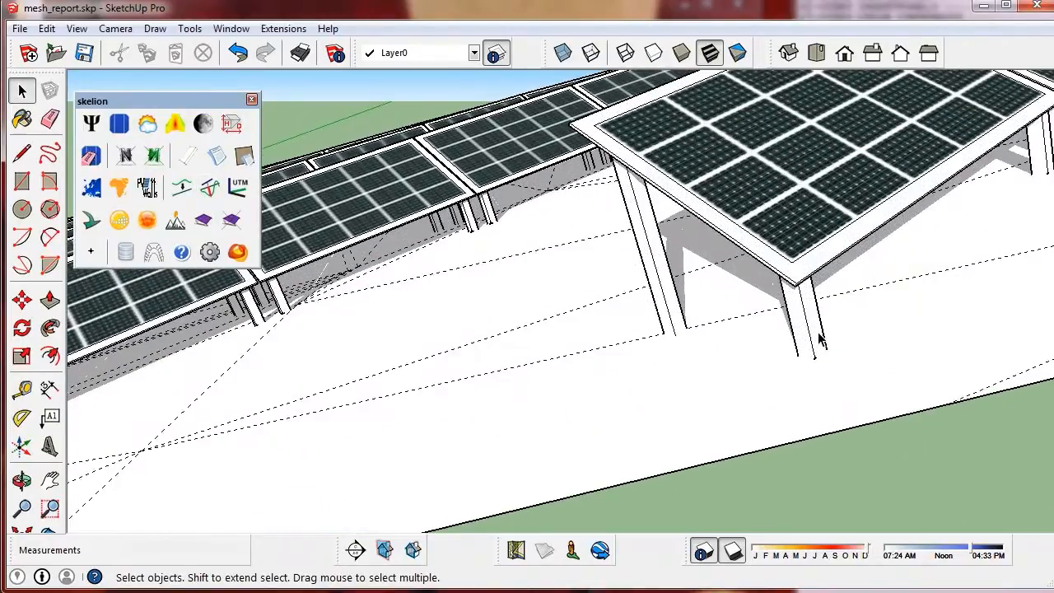
{"action": "left_click_drag", "start_coordinate": [824, 338], "coordinate": [898, 214]}
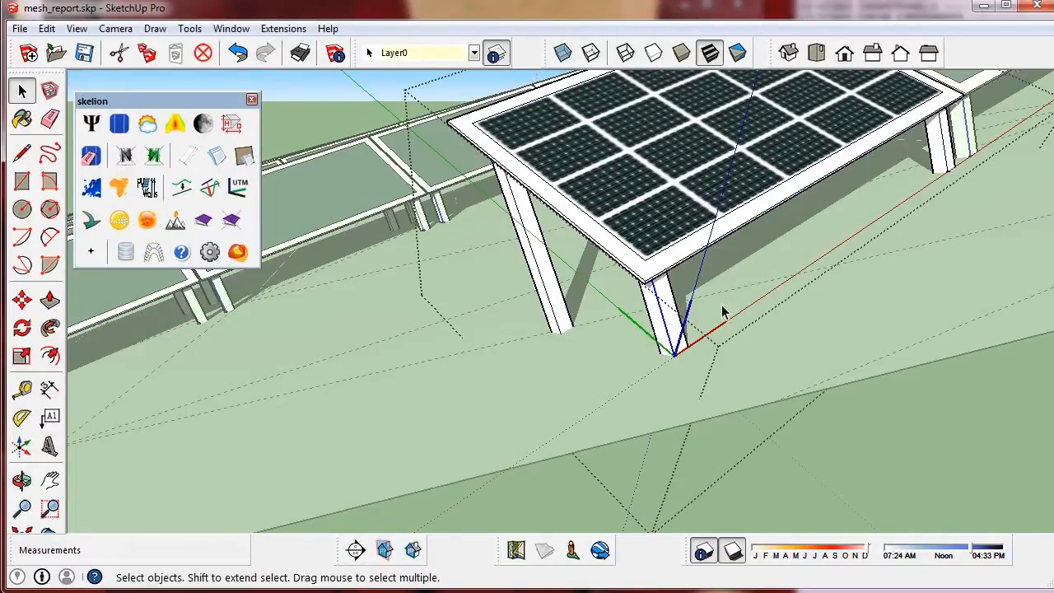
{"action": "left_click", "coordinate": [209, 188]}
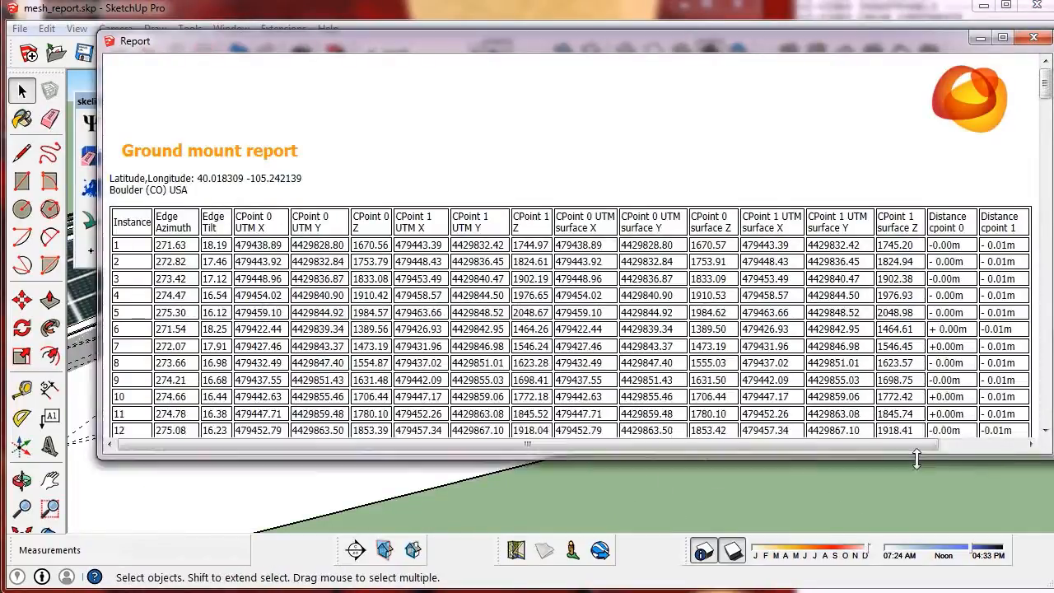
Scroll through the ground mount report's azimuth, tilt and UTM rows.
{"action": "scroll", "scroll_direction": "down", "scroll_amount": 3}
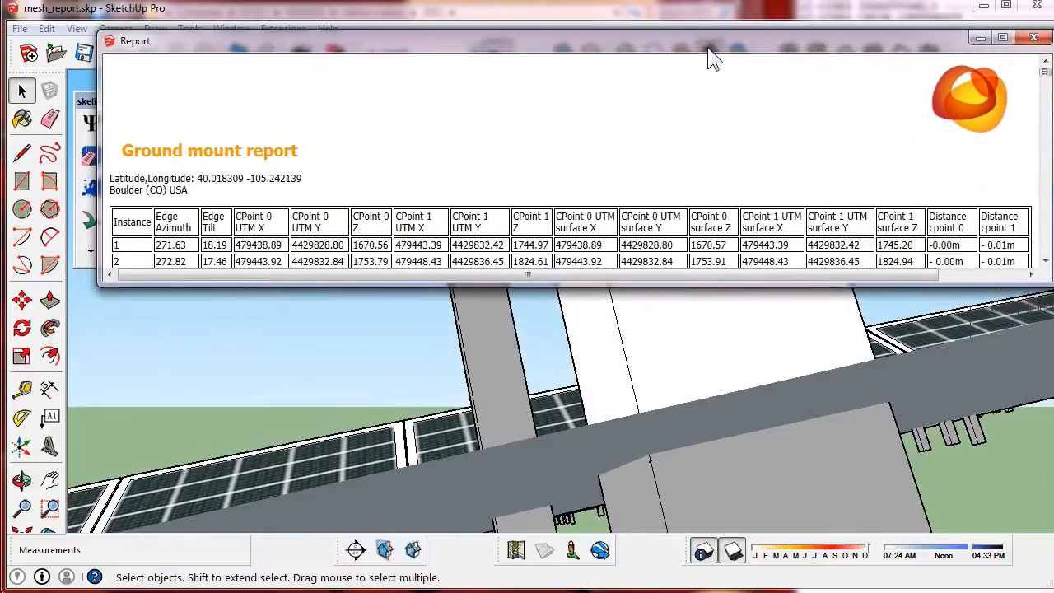
{"action": "mouse_move", "coordinate": [633, 386]}
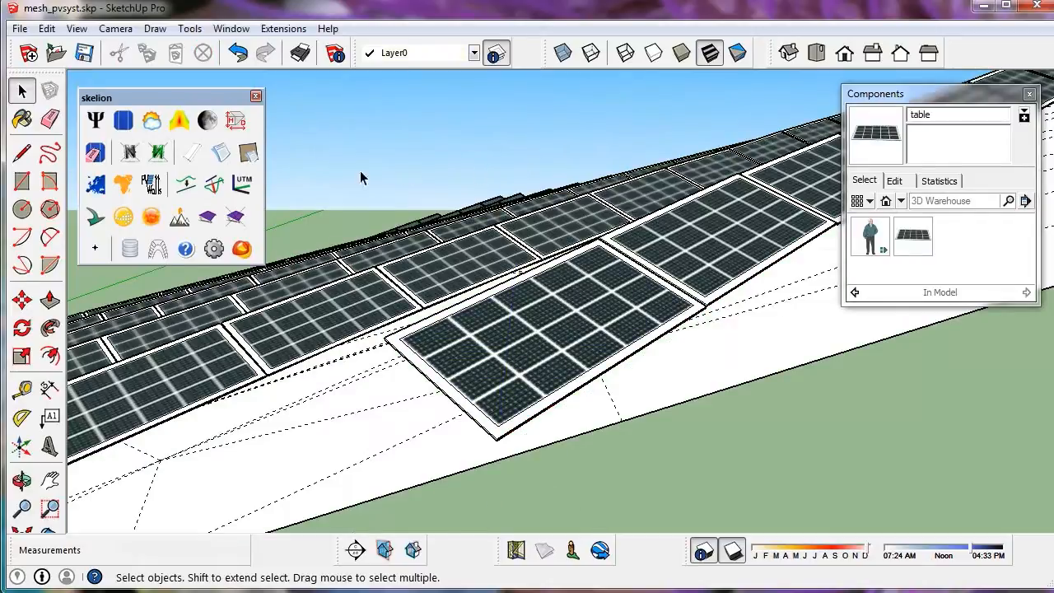
{"action": "mouse_move", "coordinate": [254, 402]}
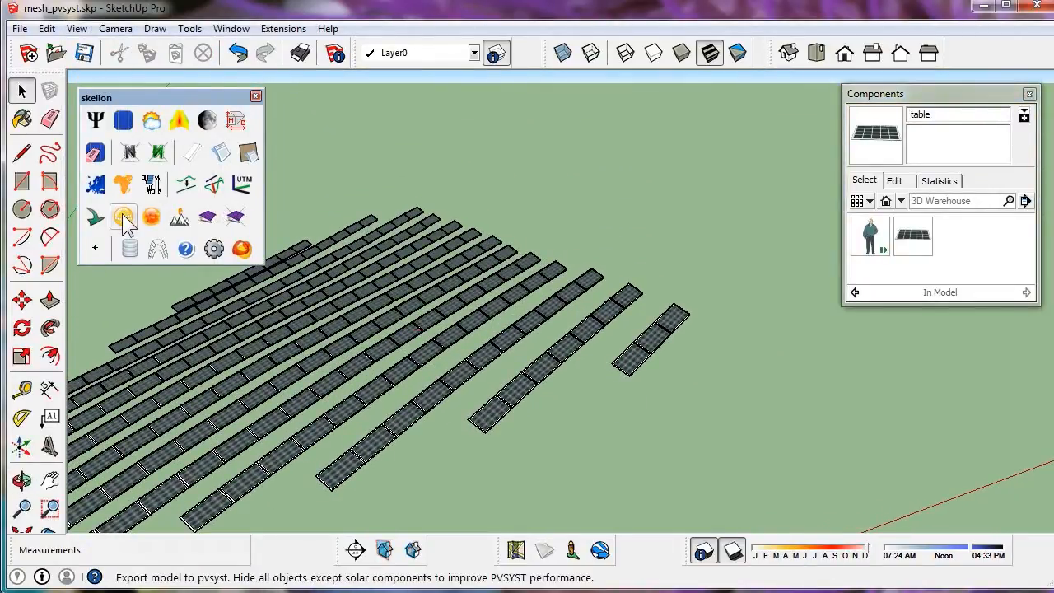
Start Skelion's Export to PVsyst, which reports 209 panels without an associated face.
{"action": "left_click", "coordinate": [123, 218]}
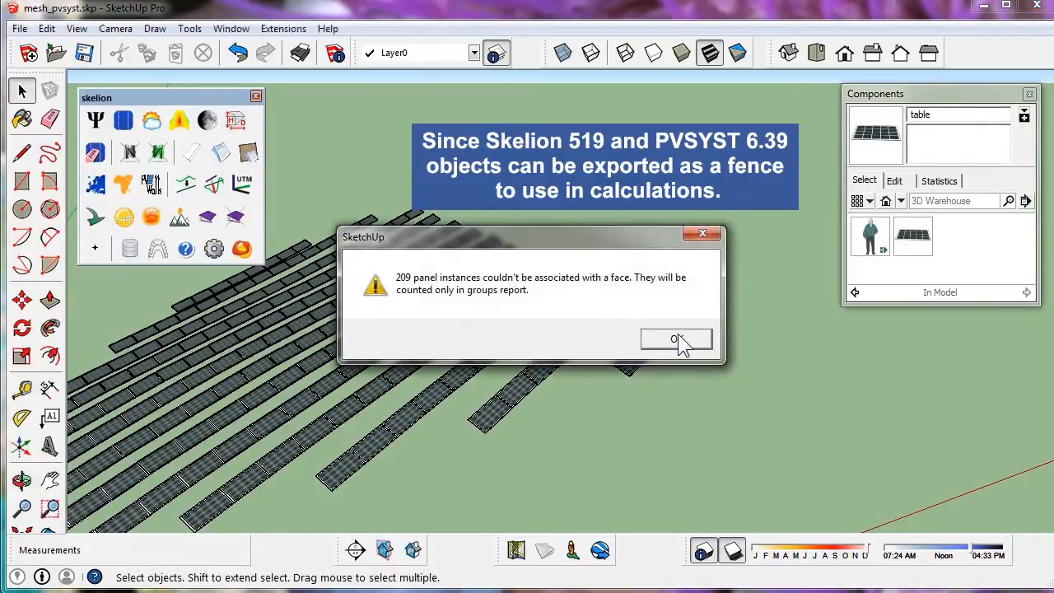
Acknowledge the notice and export the tables as mesh_pvsyst.h2p into the 100_pvsyst folder.
{"action": "left_click", "coordinate": [675, 339]}
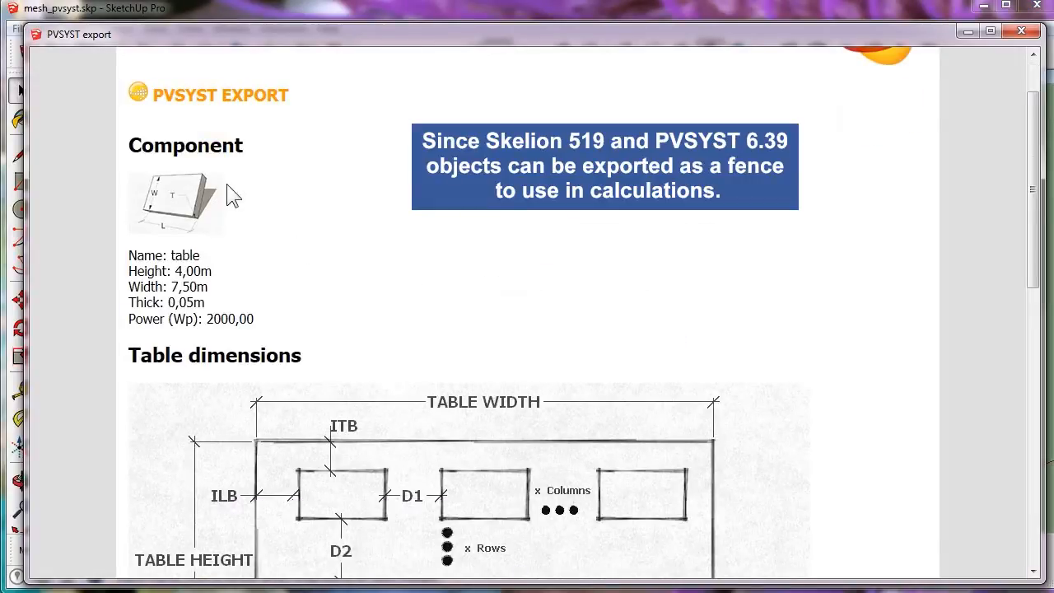
{"action": "scroll", "scroll_direction": "down", "scroll_amount": 3}
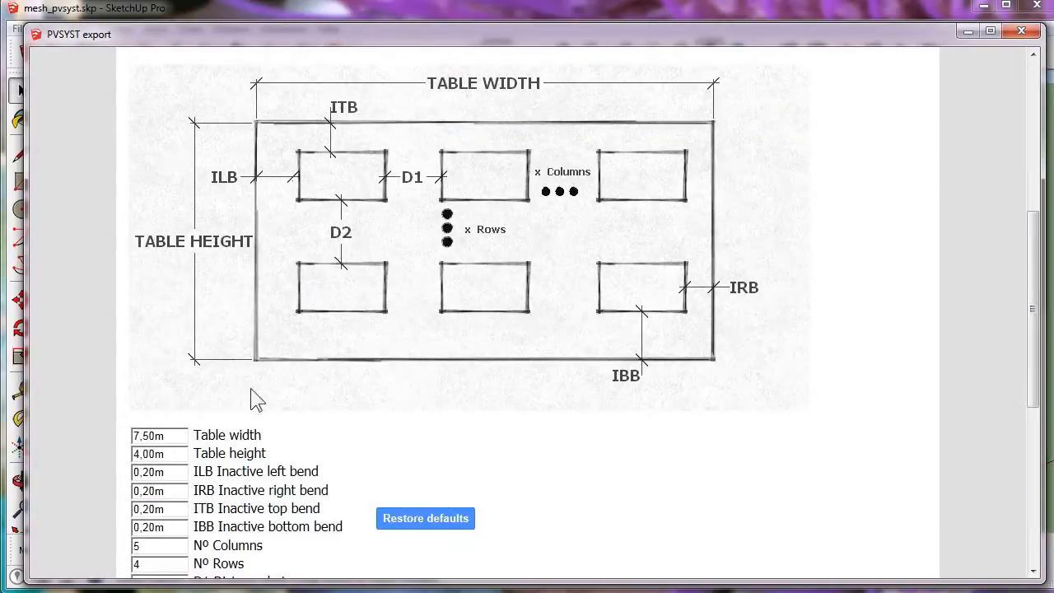
{"action": "scroll", "scroll_direction": "down", "scroll_amount": 3}
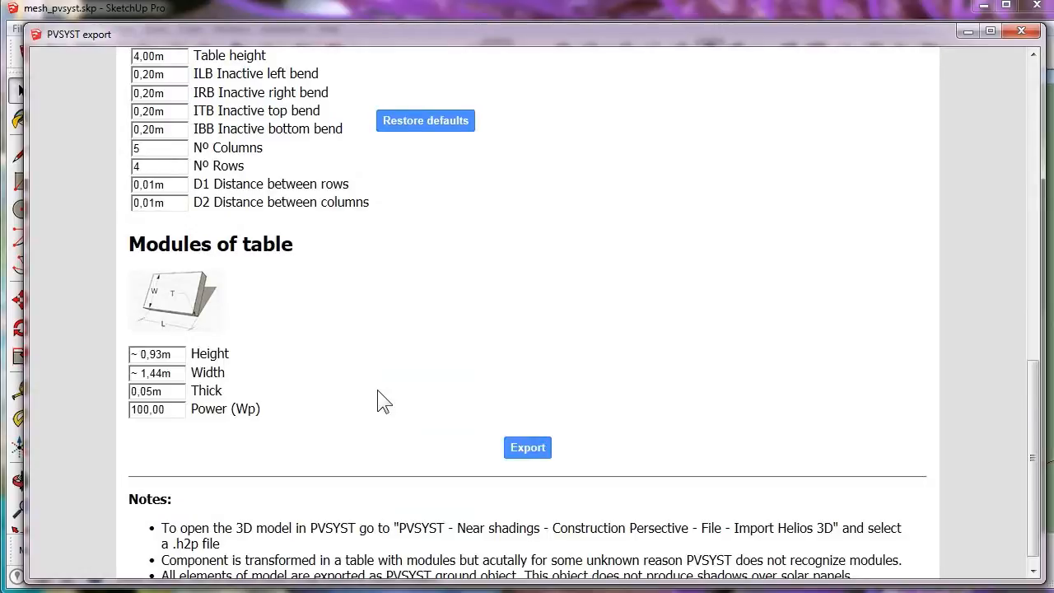
{"action": "left_click", "coordinate": [527, 448]}
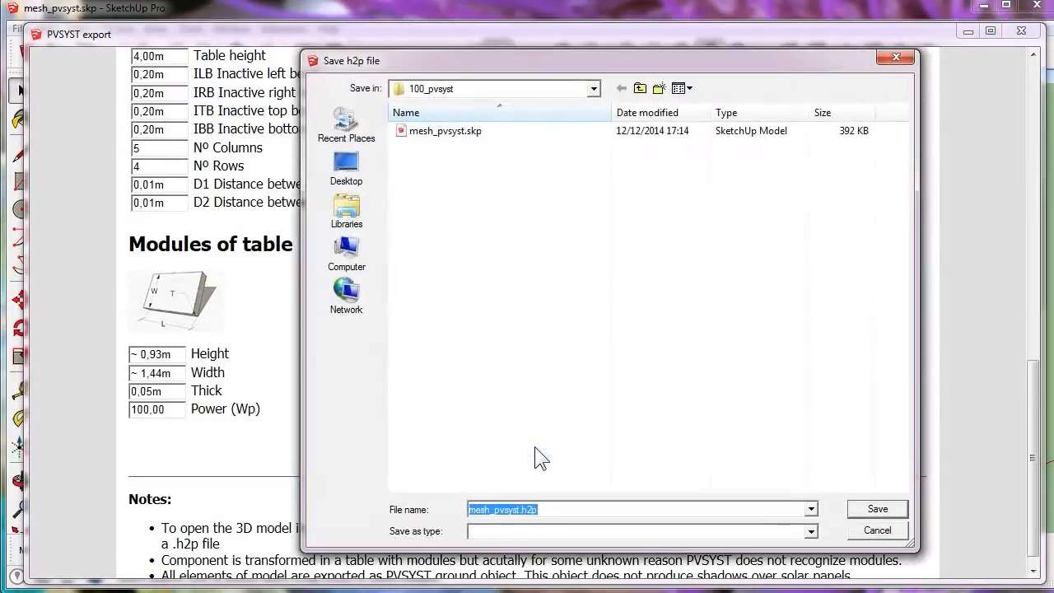
{"action": "mouse_move", "coordinate": [888, 519]}
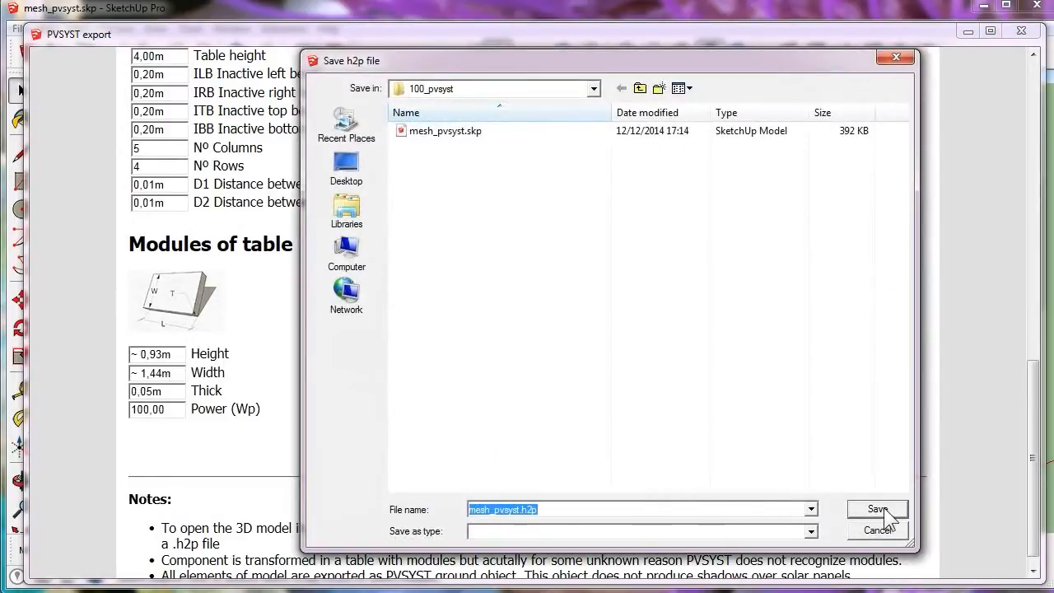
{"action": "left_click", "coordinate": [877, 509]}
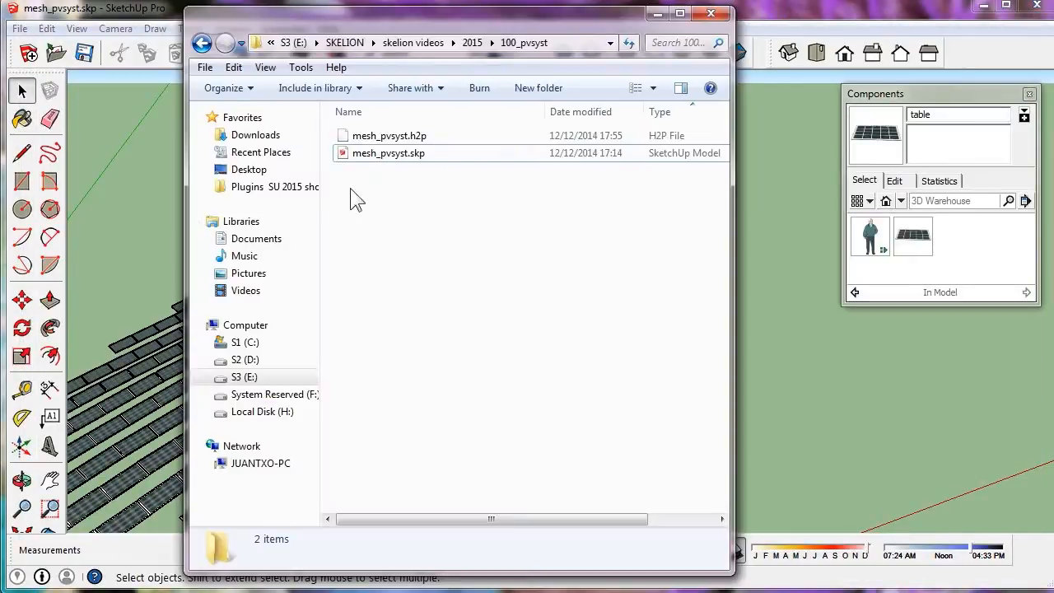
{"action": "left_click", "coordinate": [389, 135]}
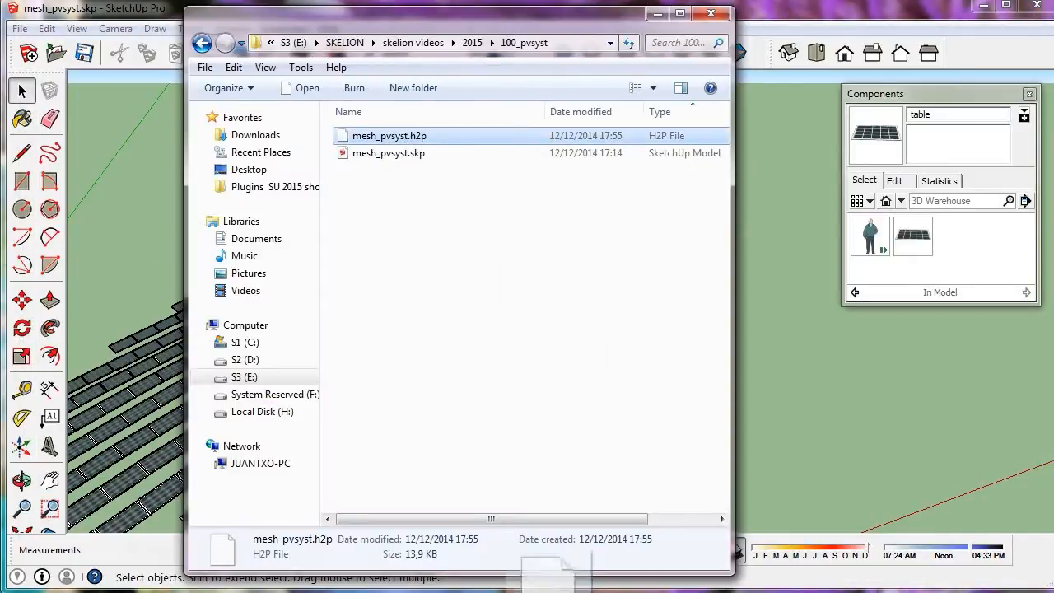
Review mesh_pvsyst.h2p in Notepad++ down to its final entries near END.
{"action": "double_click", "coordinate": [389, 135]}
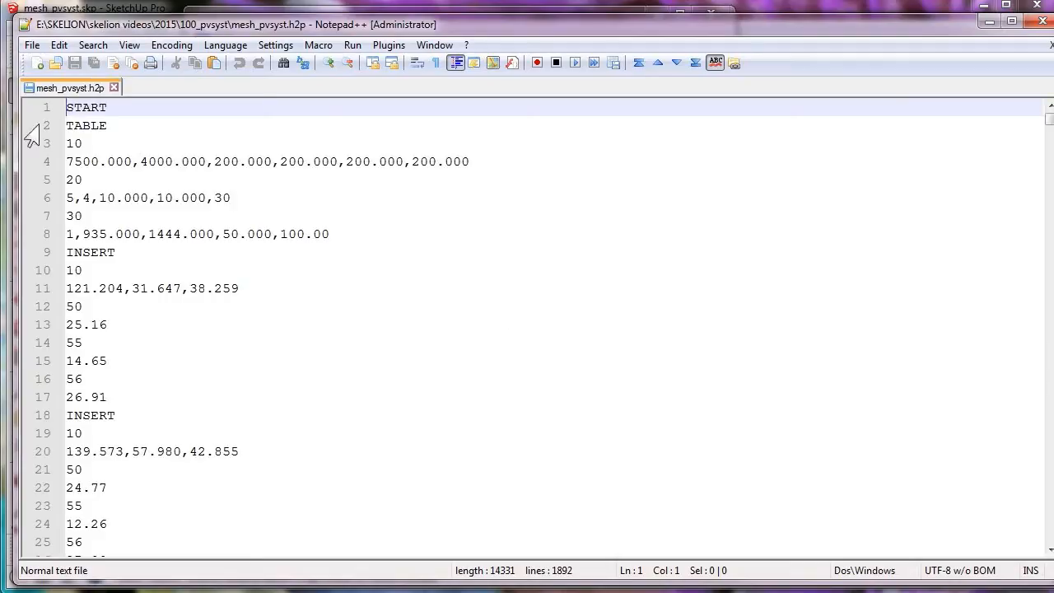
{"action": "scroll", "scroll_direction": "down", "scroll_amount": 3}
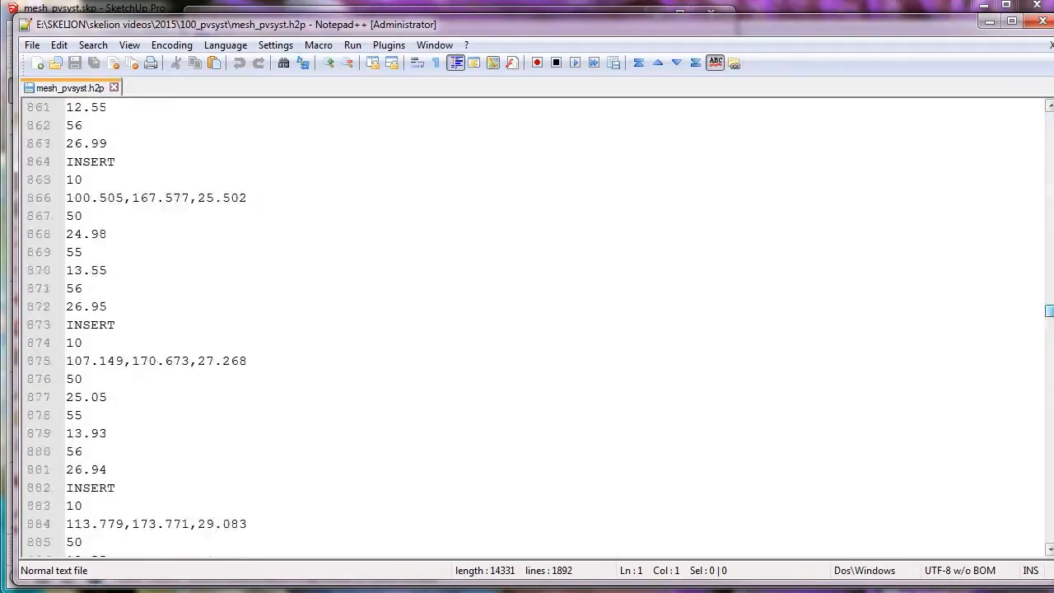
{"action": "scroll", "scroll_direction": "down", "scroll_amount": 3}
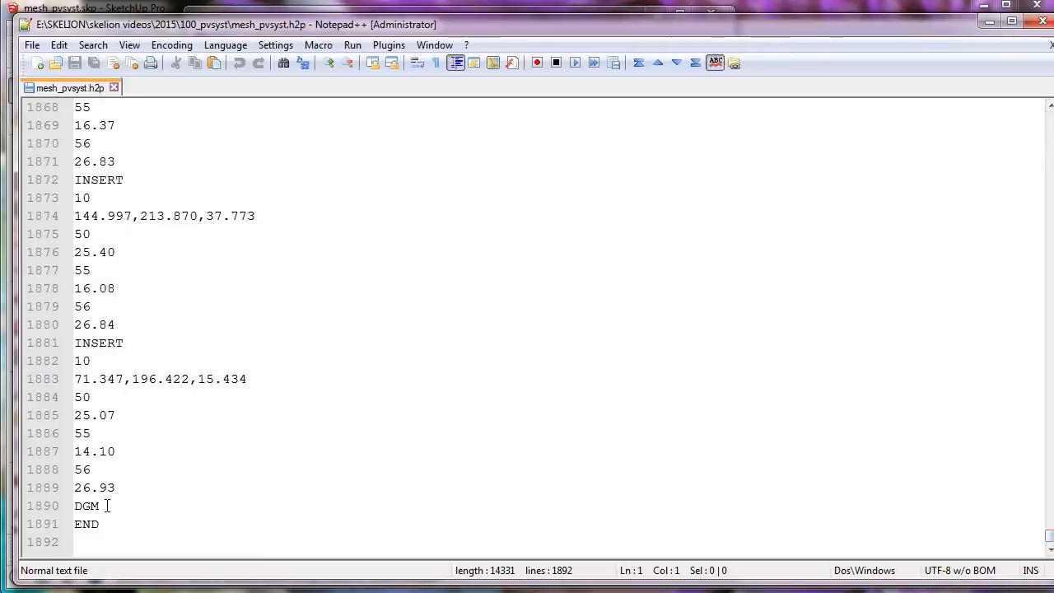
{"action": "double_click", "coordinate": [86, 506]}
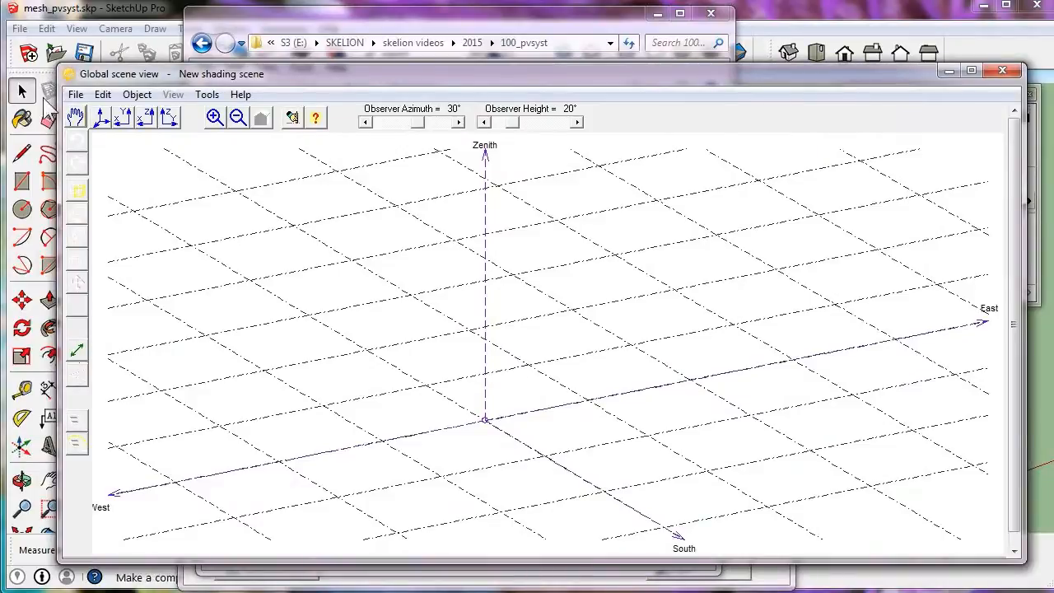
Import mesh_pvsyst.h2p as a Helios 3D file and accept the plane orientations.
{"action": "left_click", "coordinate": [76, 93]}
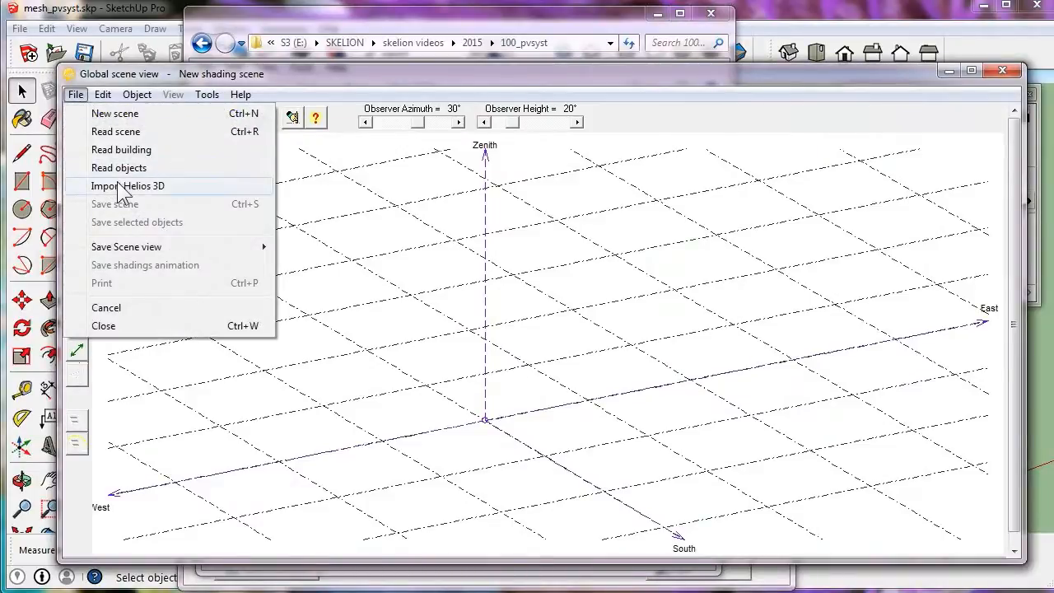
{"action": "left_click", "coordinate": [129, 185]}
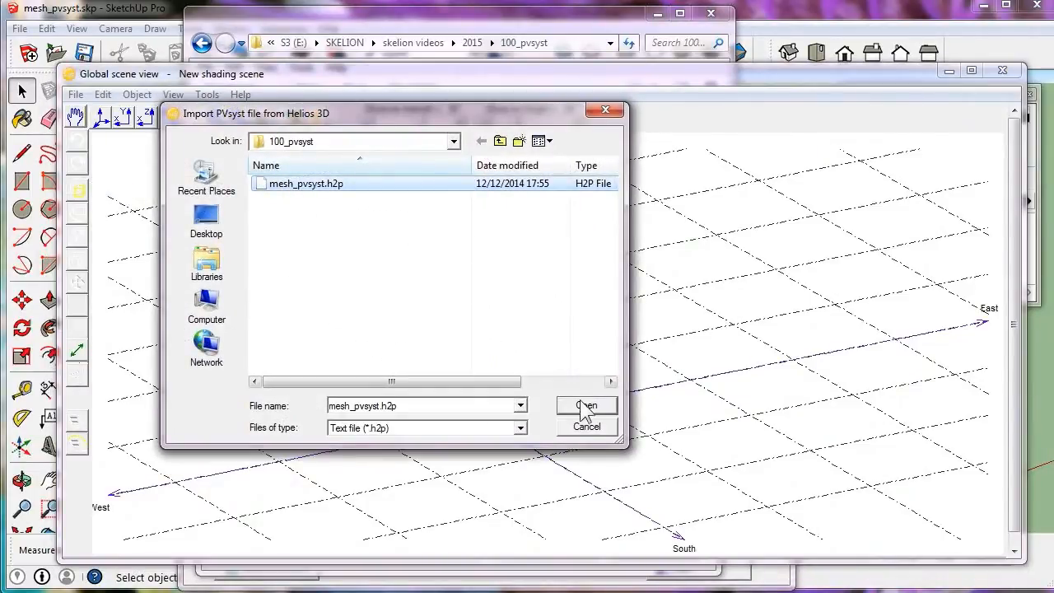
{"action": "left_click", "coordinate": [587, 405]}
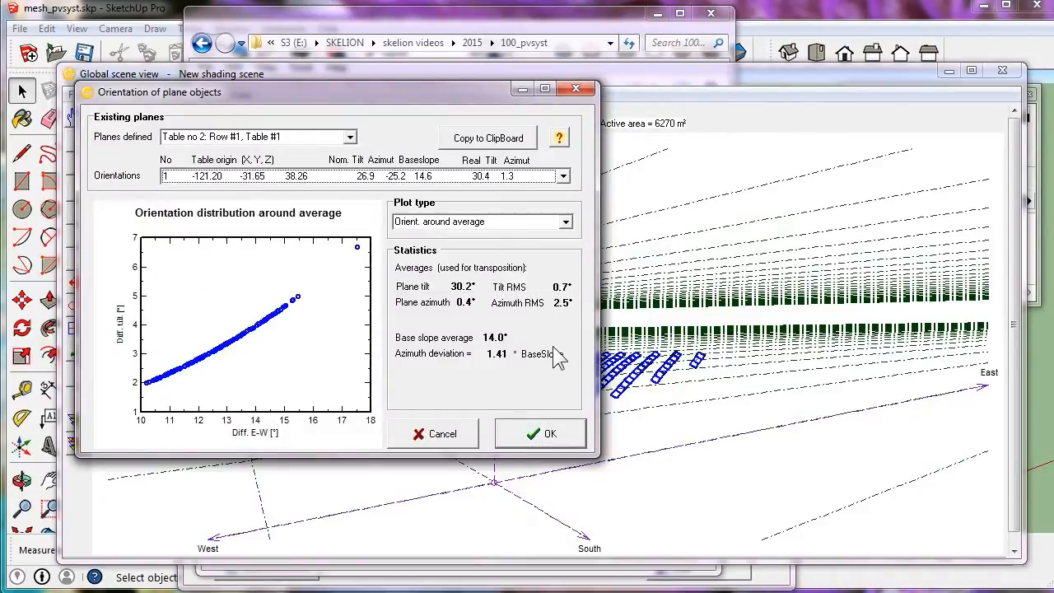
{"action": "left_click", "coordinate": [540, 434]}
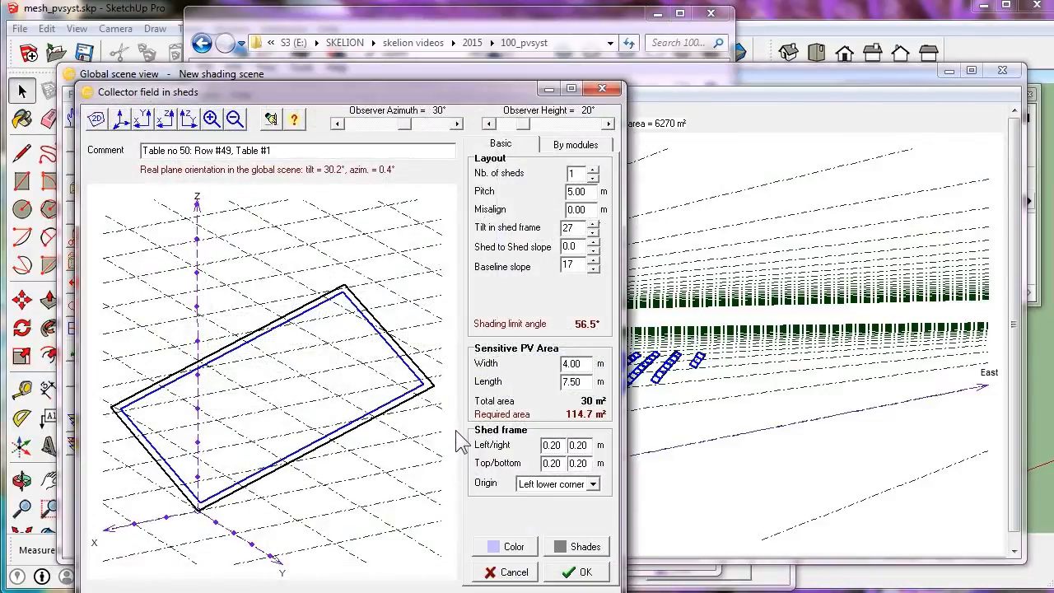
{"action": "mouse_move", "coordinate": [525, 181]}
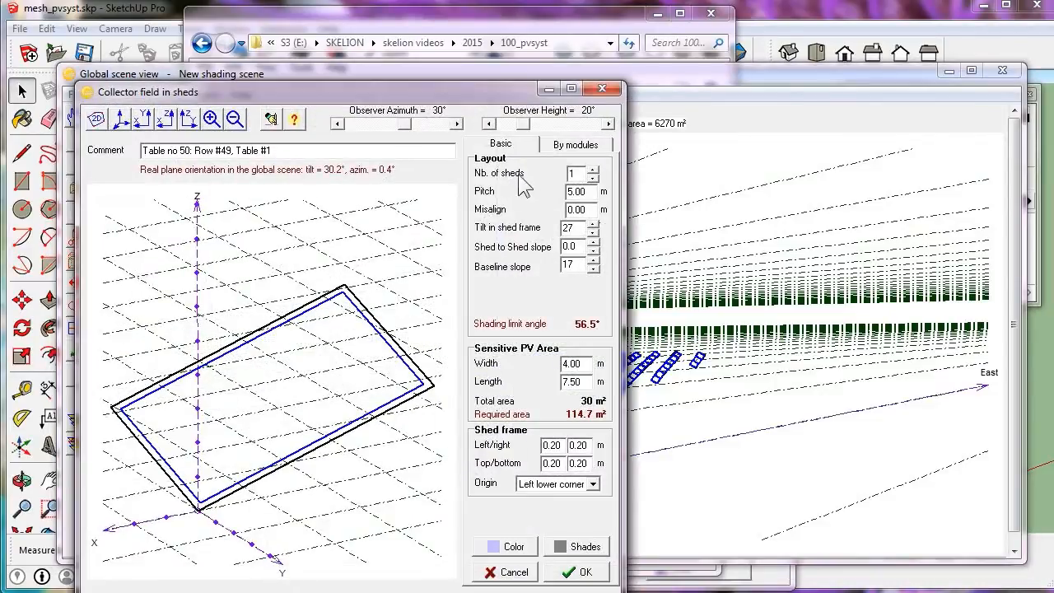